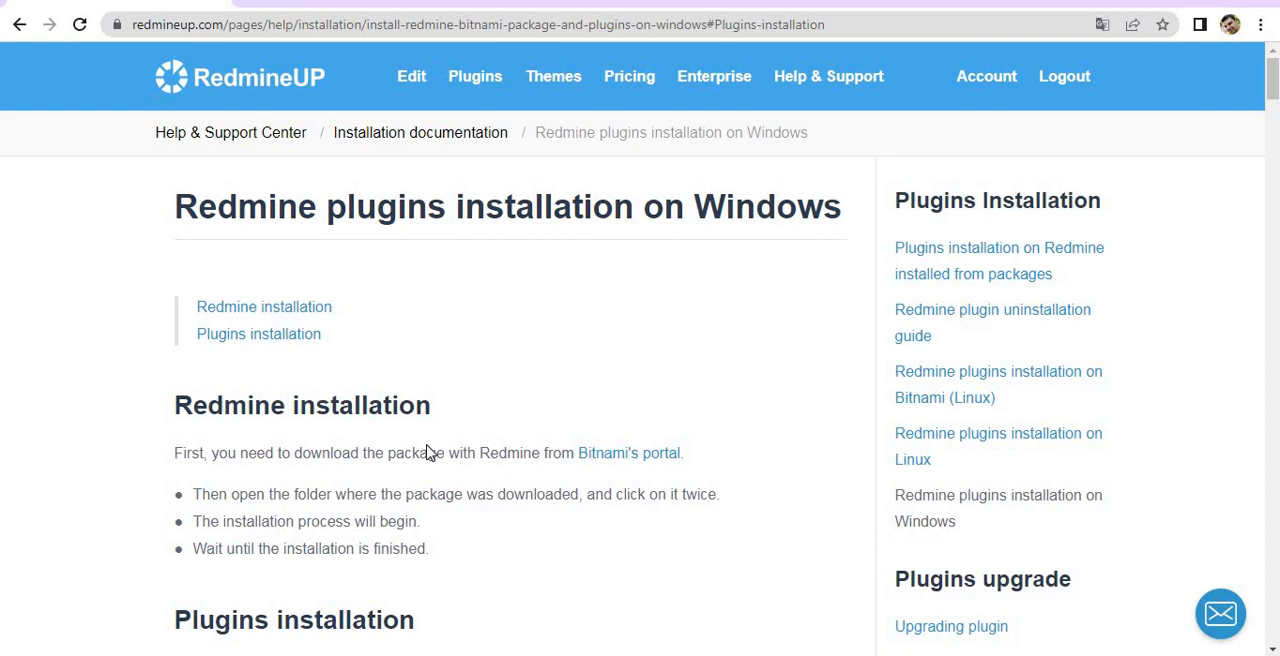
pyautogui.moveTo(364, 197)
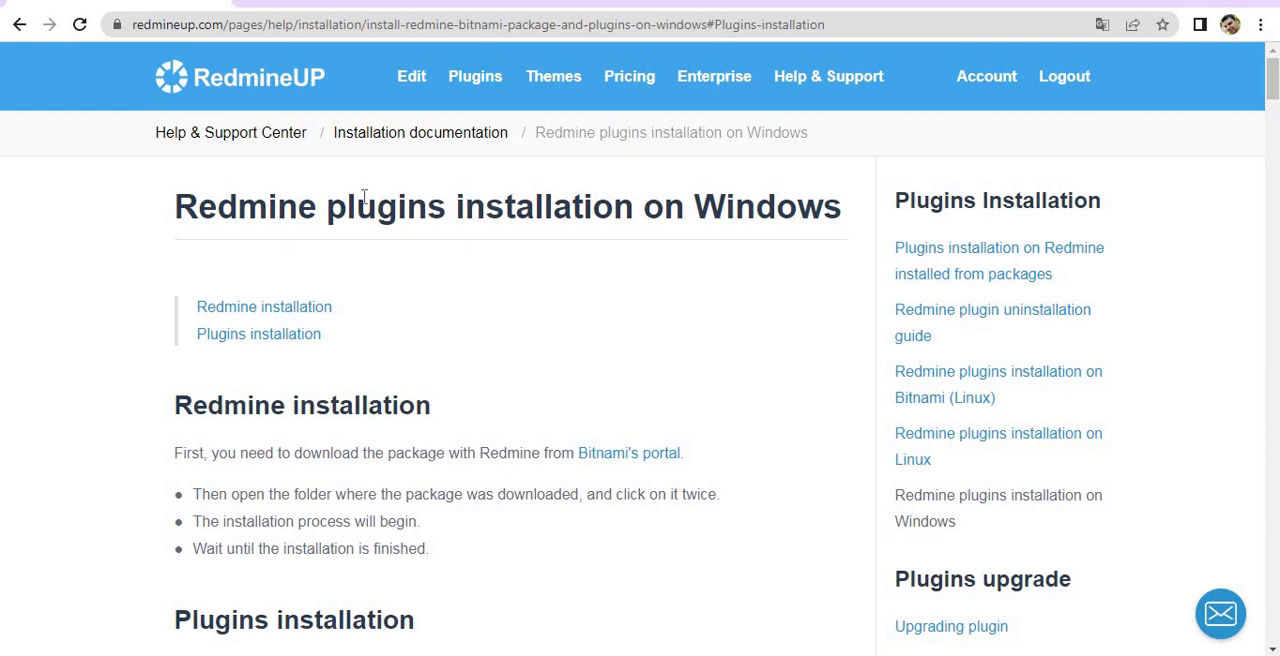
pyautogui.moveTo(706, 215)
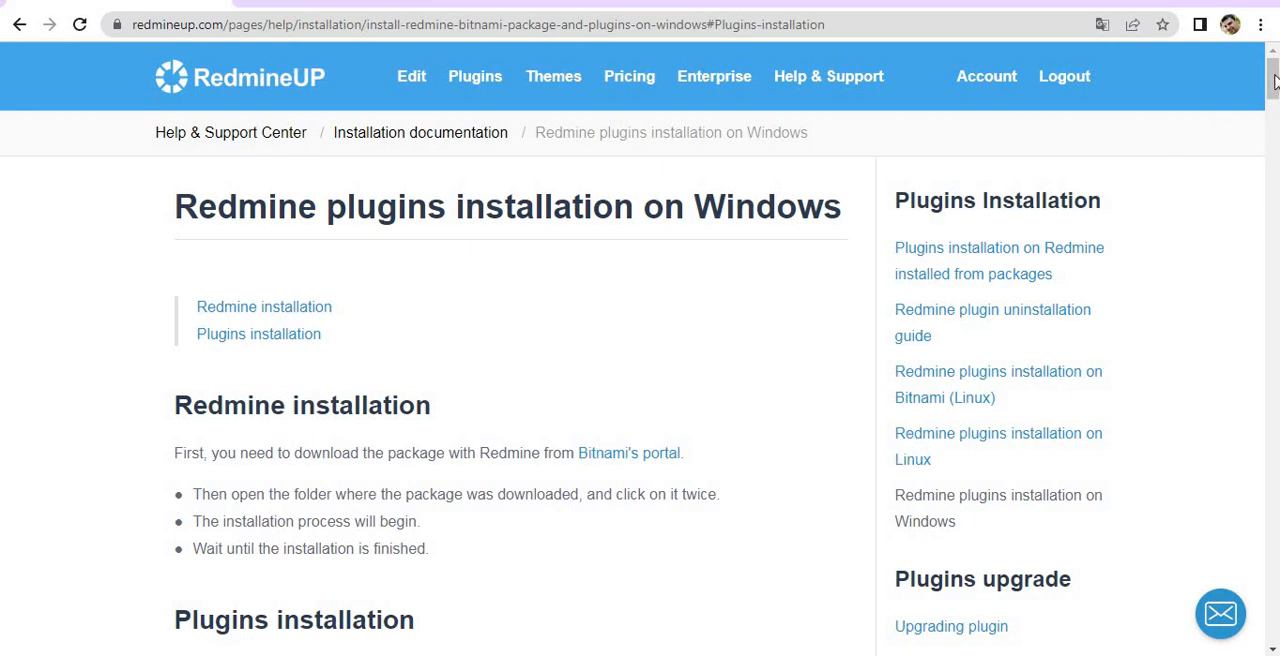
# Step: Scroll the Windows plugin installation guide down to its four Plugins installation steps
pyautogui.scroll(-3)
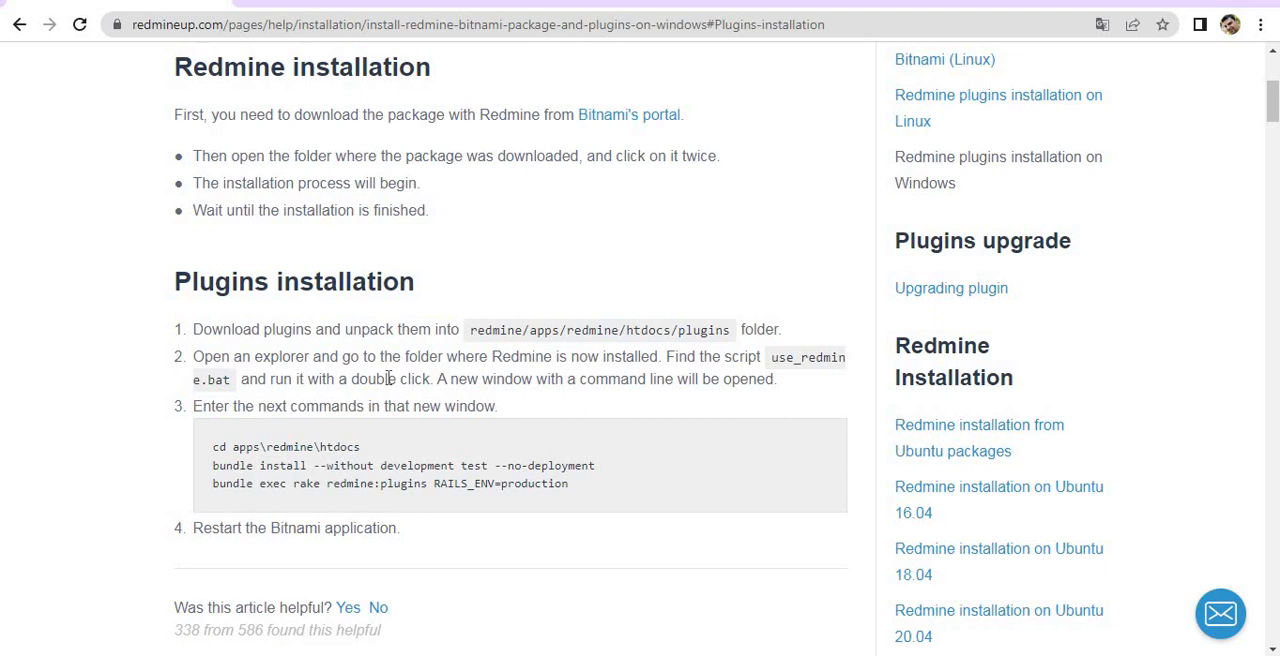
pyautogui.moveTo(85, 651)
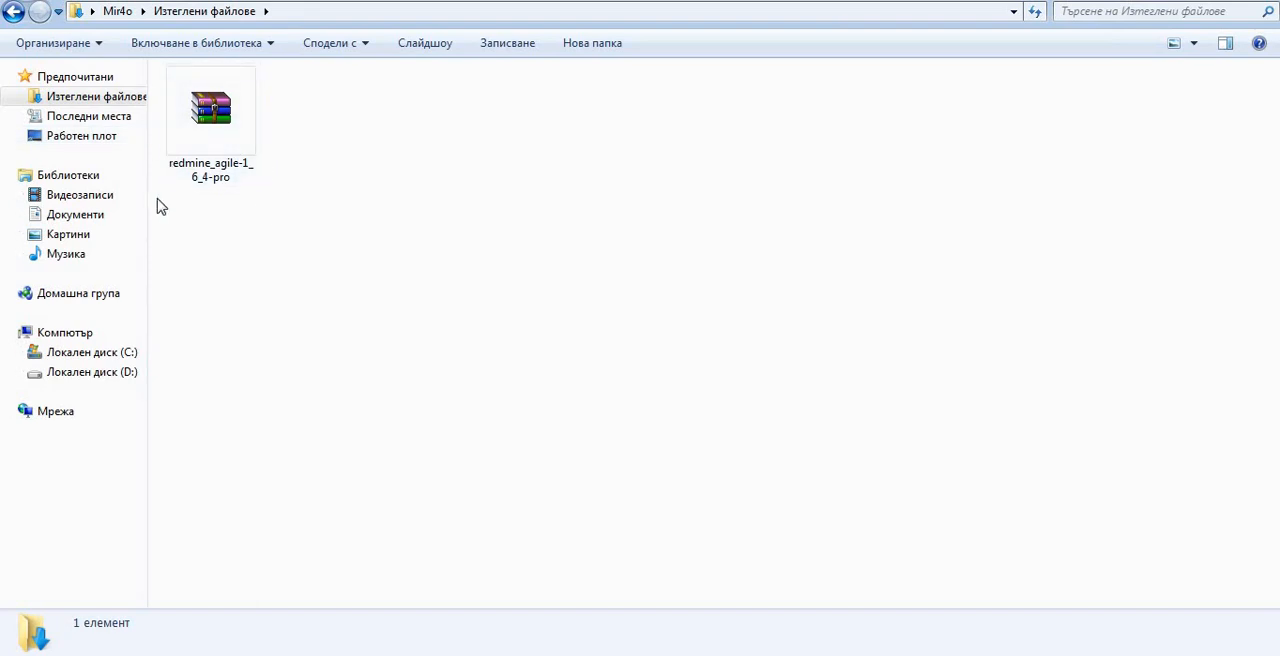
# Step: View the redmine_agile-1_6_4-pro archive in Downloads, then open a blank Chrome tab
pyautogui.click(210, 110)
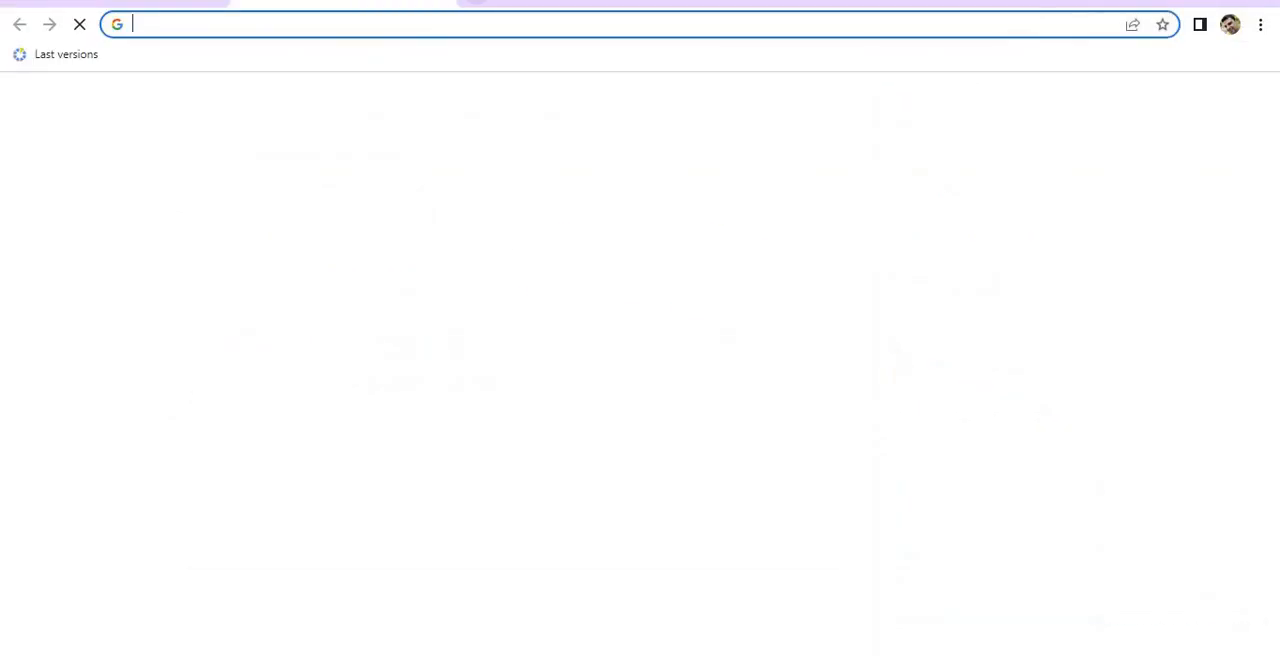
# Step: Load redmineup.com, view and dismiss the Licence Manager form, then go to the Agile plugin
pyautogui.write('redmineup.com')
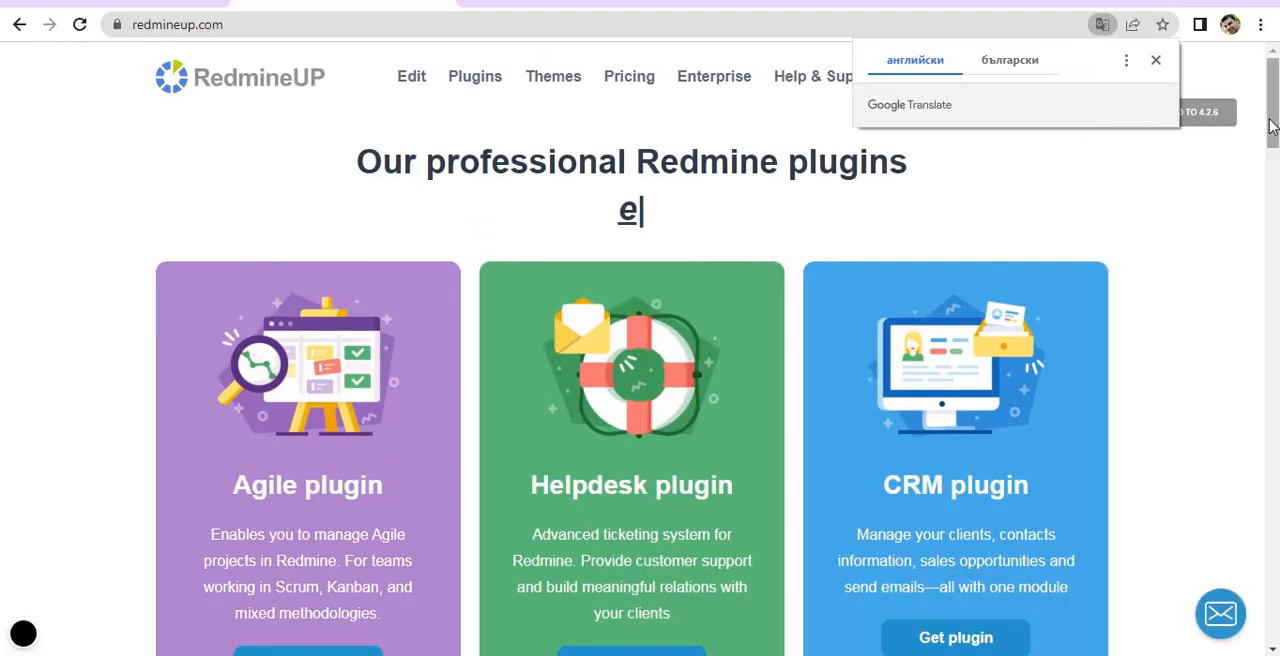
pyautogui.scroll(-3)
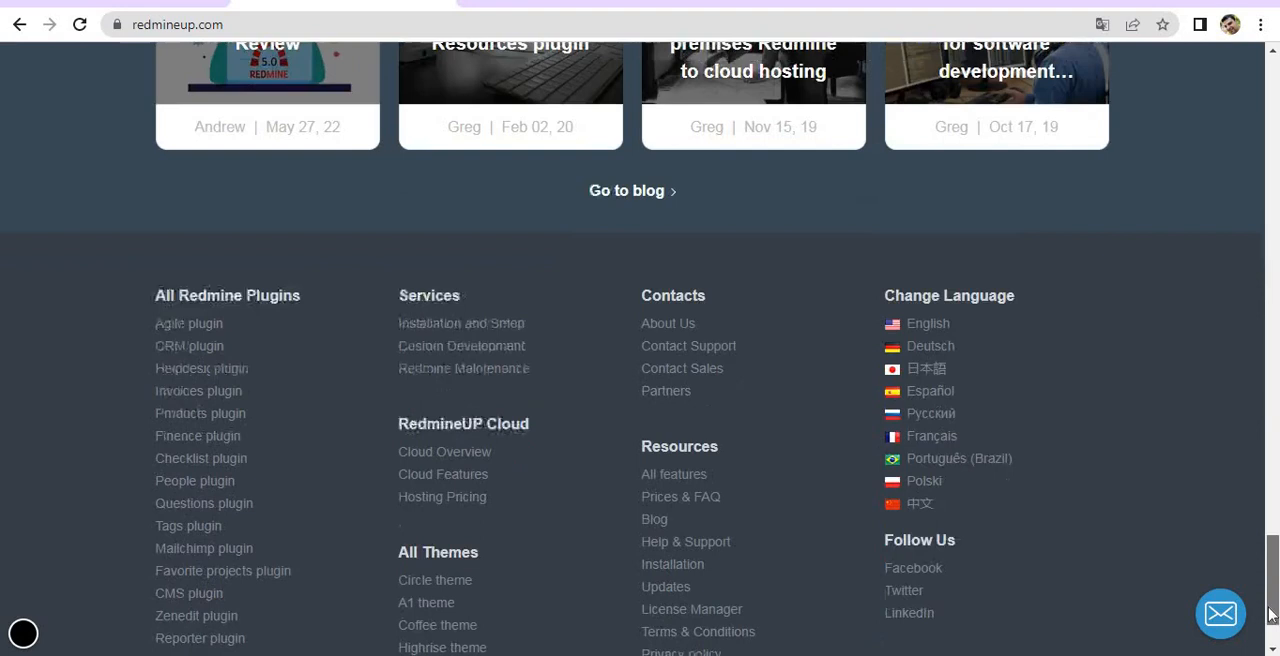
pyautogui.scroll(-3)
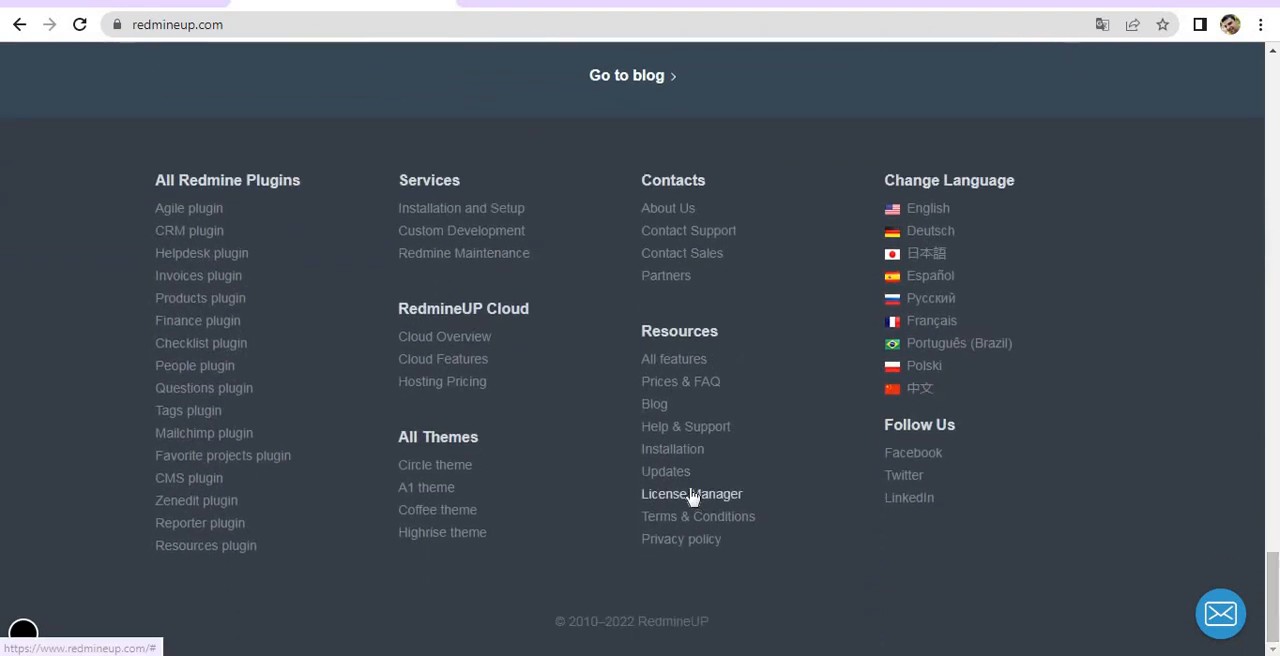
pyautogui.click(691, 493)
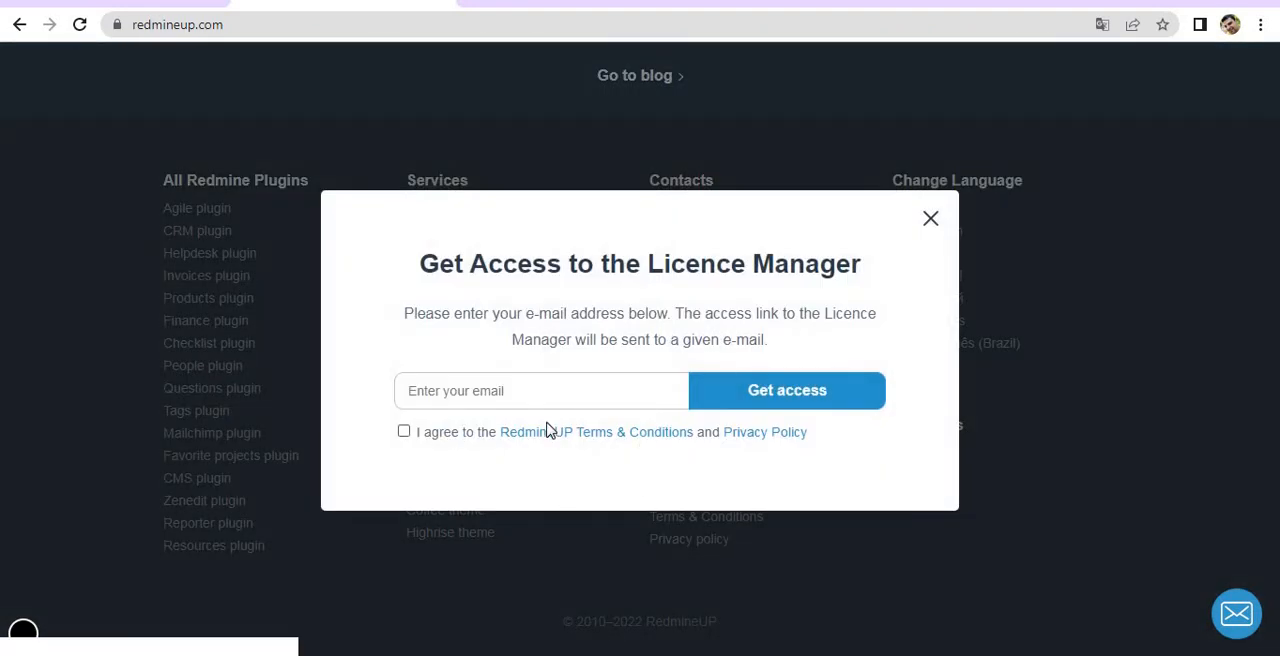
pyautogui.click(929, 218)
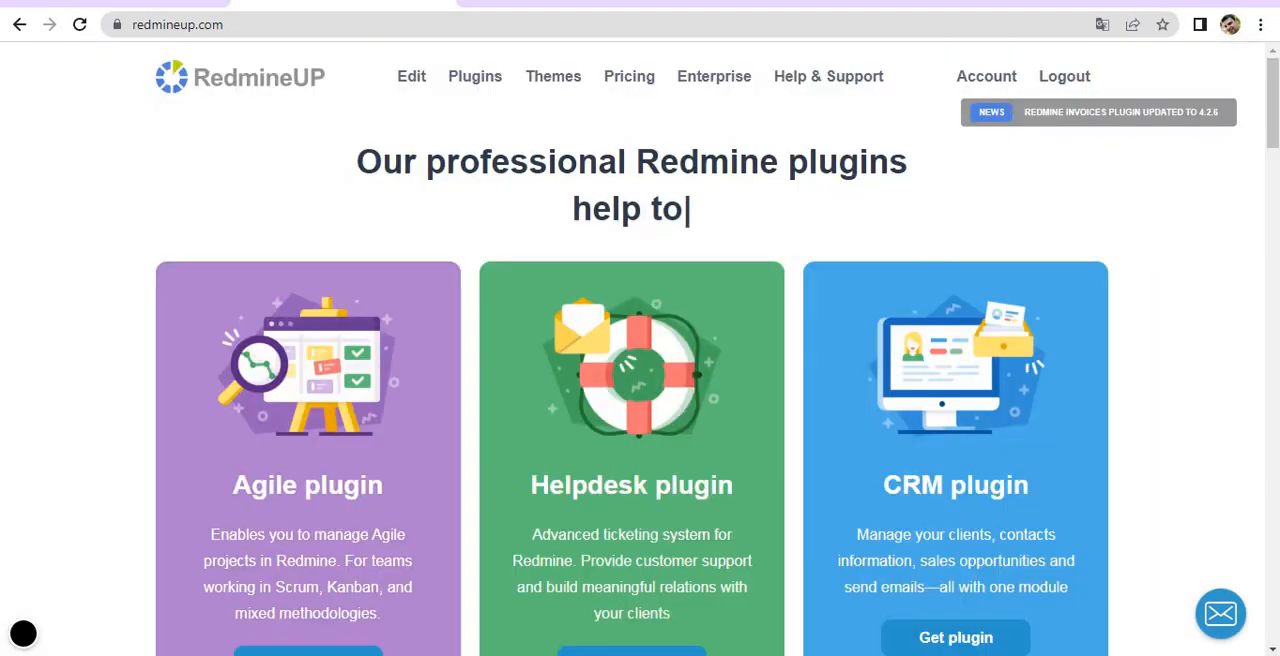
pyautogui.click(475, 76)
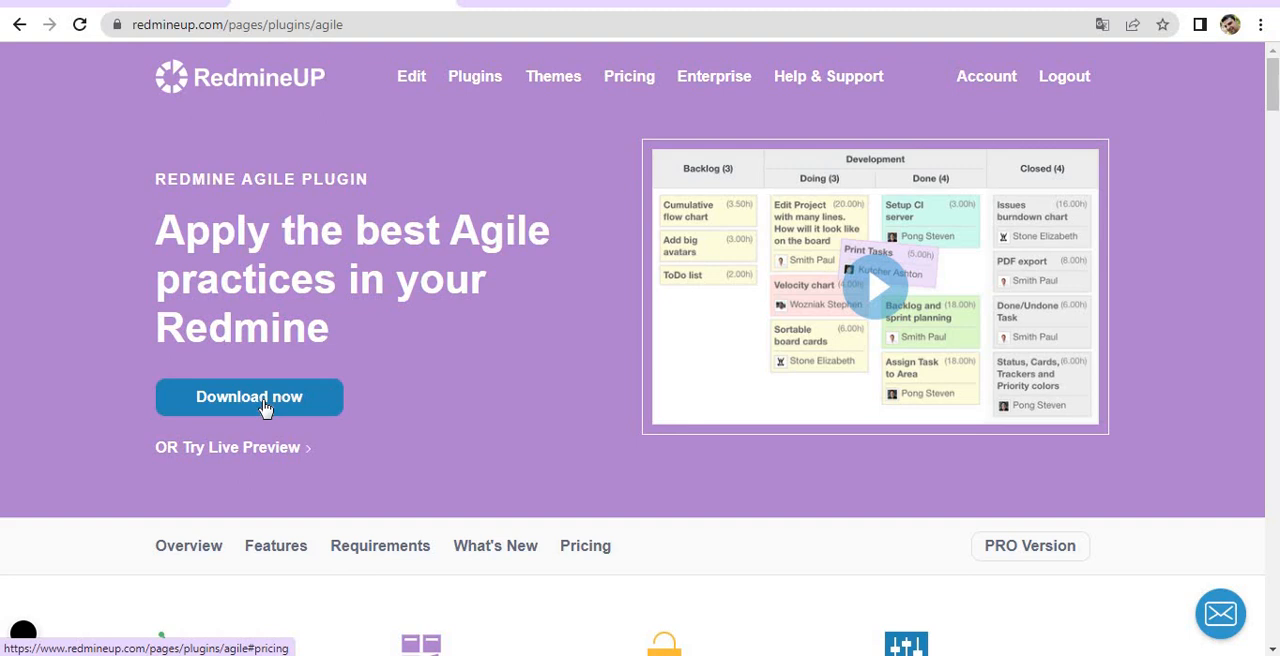
# Step: Review the Light, PRO Single-server and Multi-server plans, opening and closing the free-download form
pyautogui.click(585, 545)
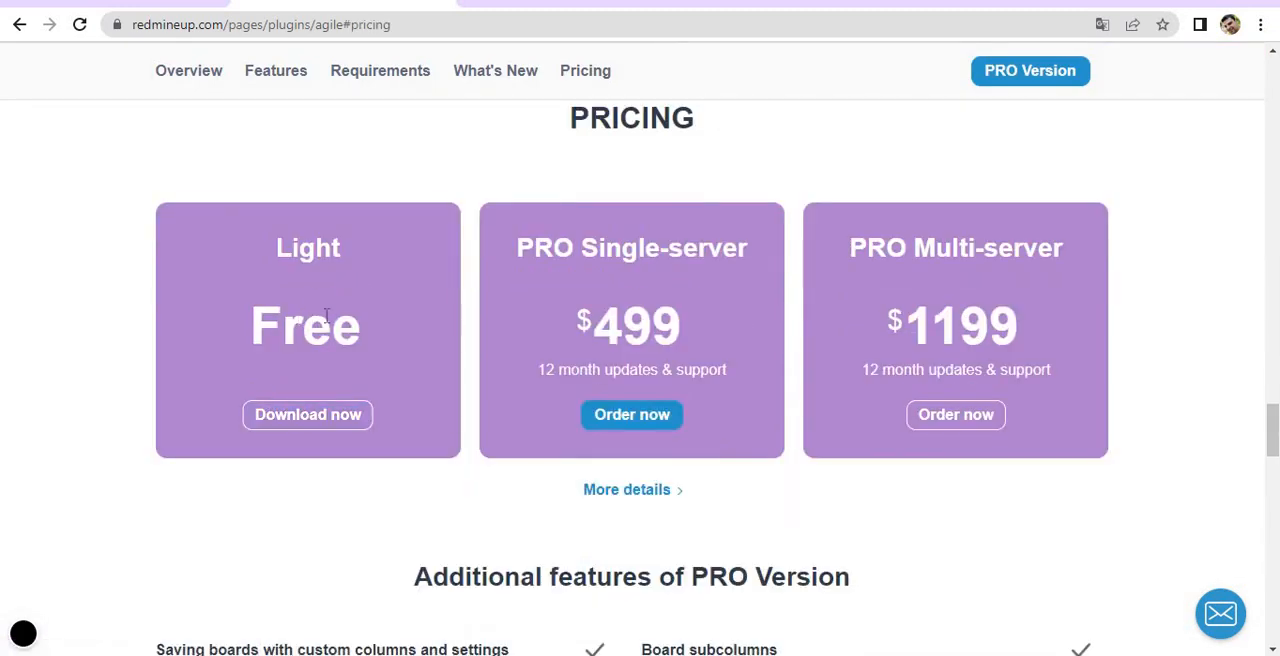
pyautogui.click(307, 414)
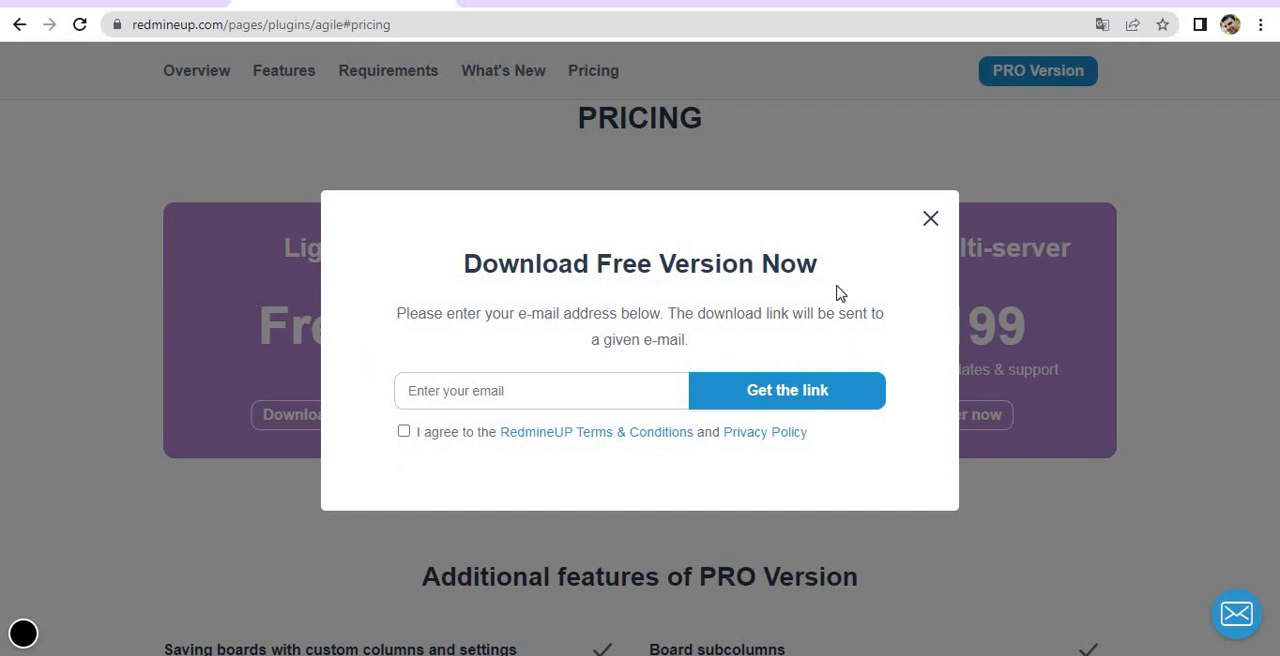
pyautogui.click(929, 218)
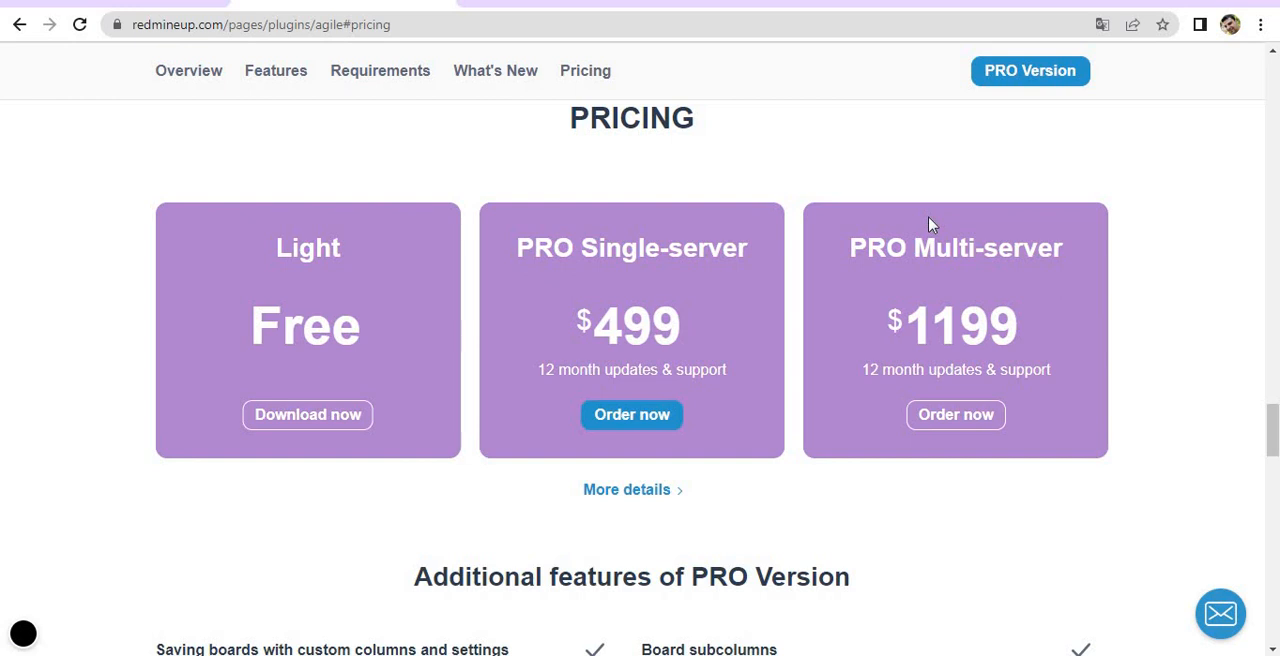
pyautogui.moveTo(870, 536)
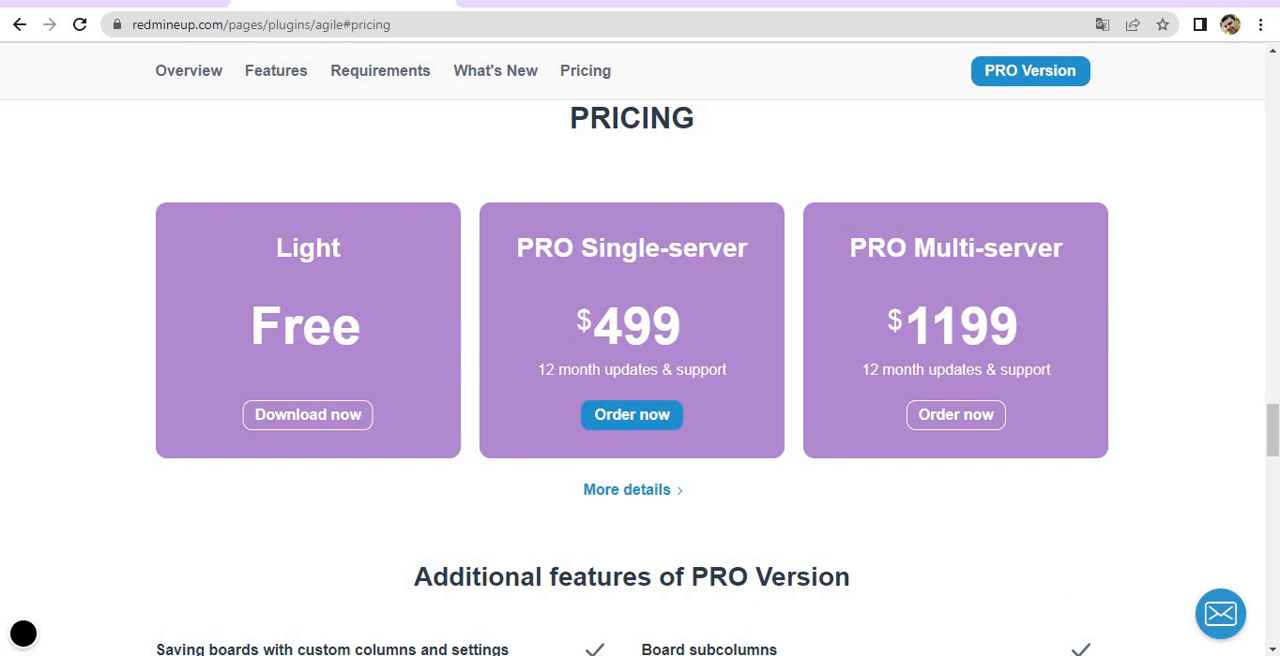
pyautogui.click(1221, 614)
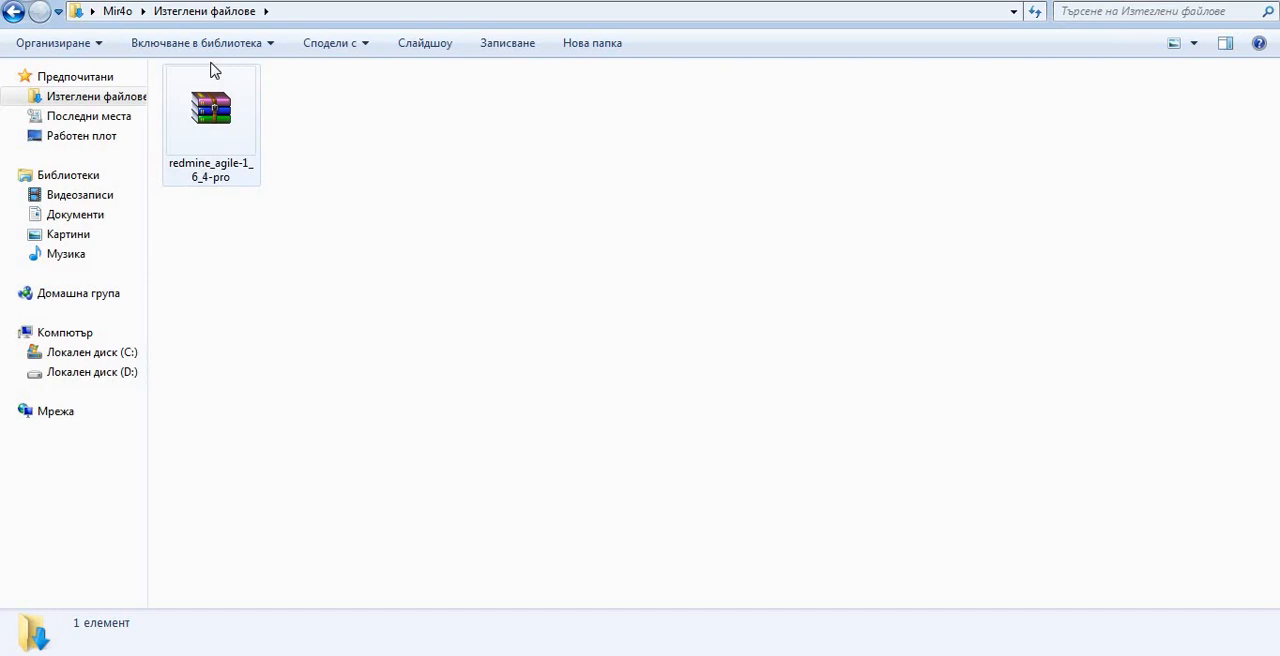
pyautogui.moveTo(170, 155)
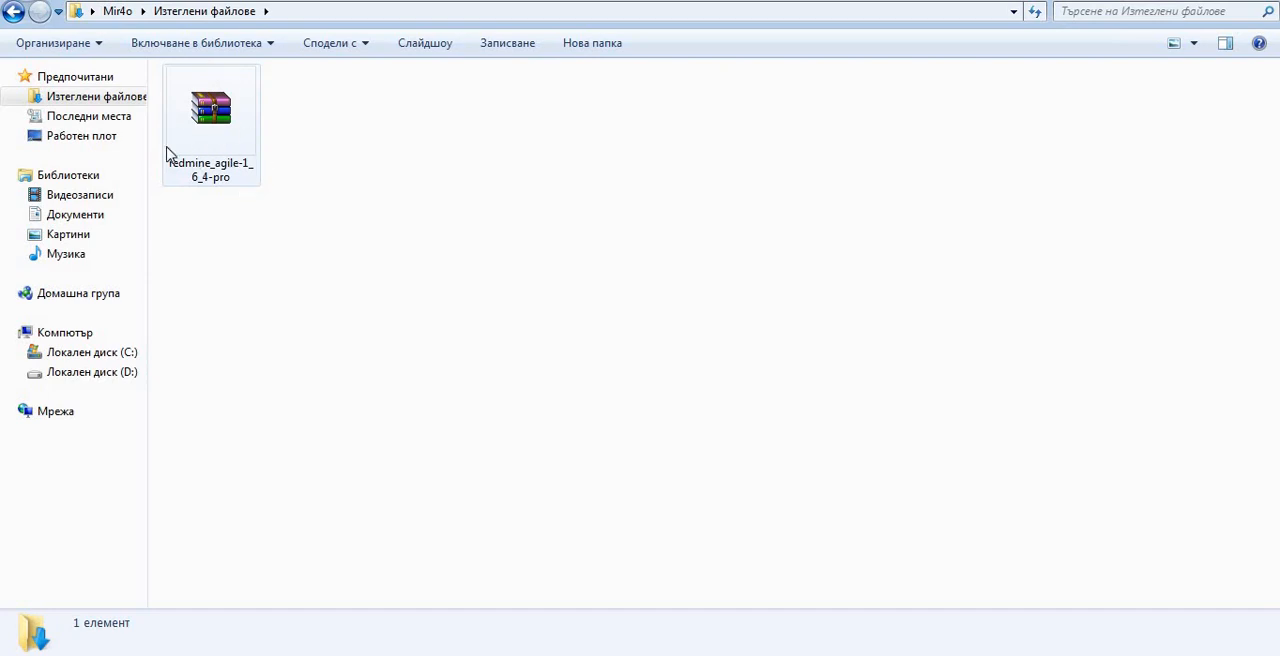
pyautogui.moveTo(232, 138)
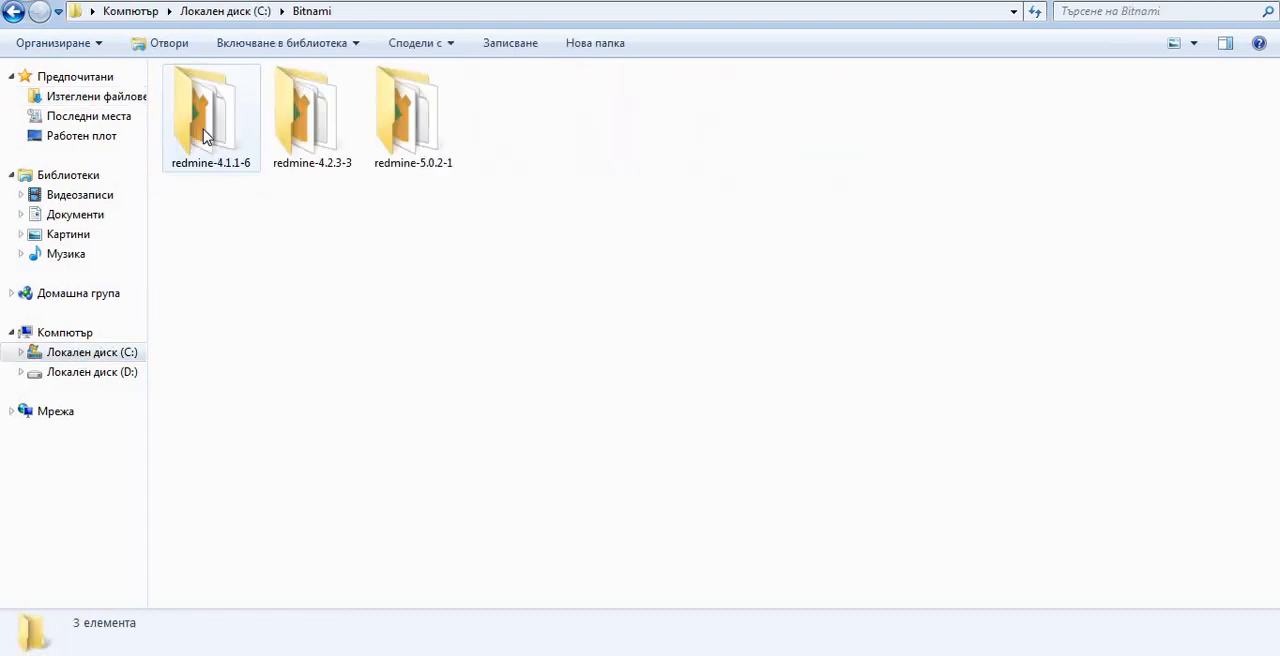
# Step: Open C:\Bitnami\redmine-5.0.2-1 and select manager-windows
pyautogui.click(413, 110)
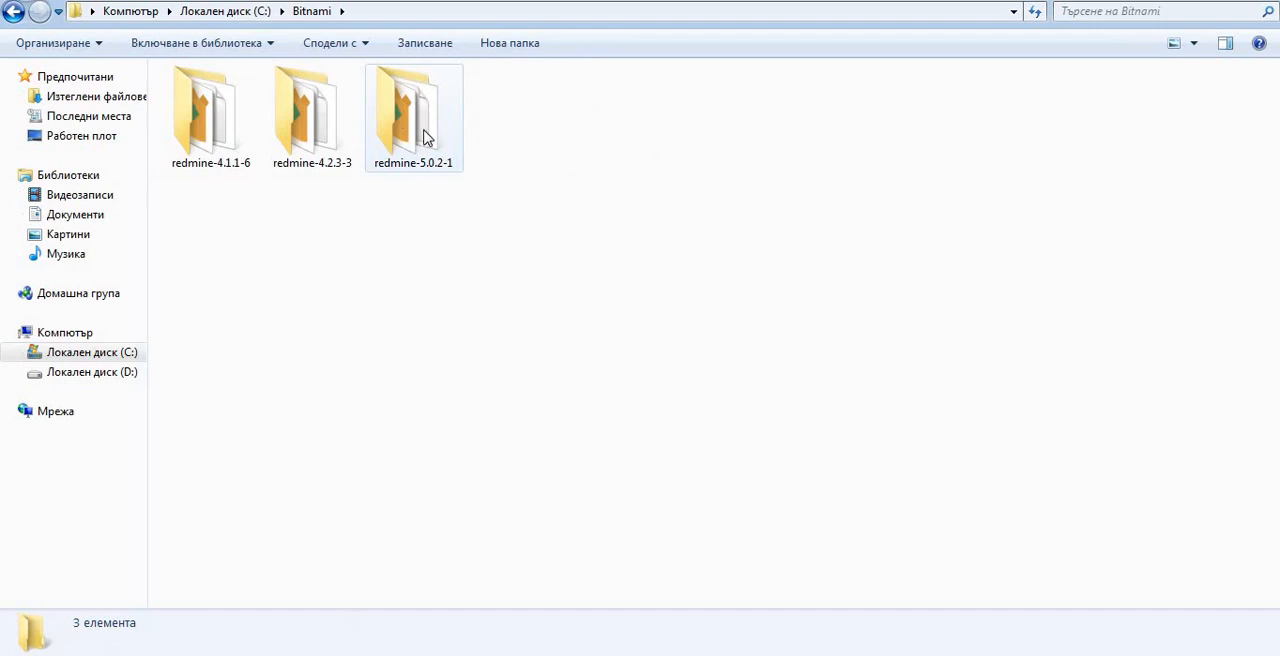
pyautogui.doubleClick(413, 110)
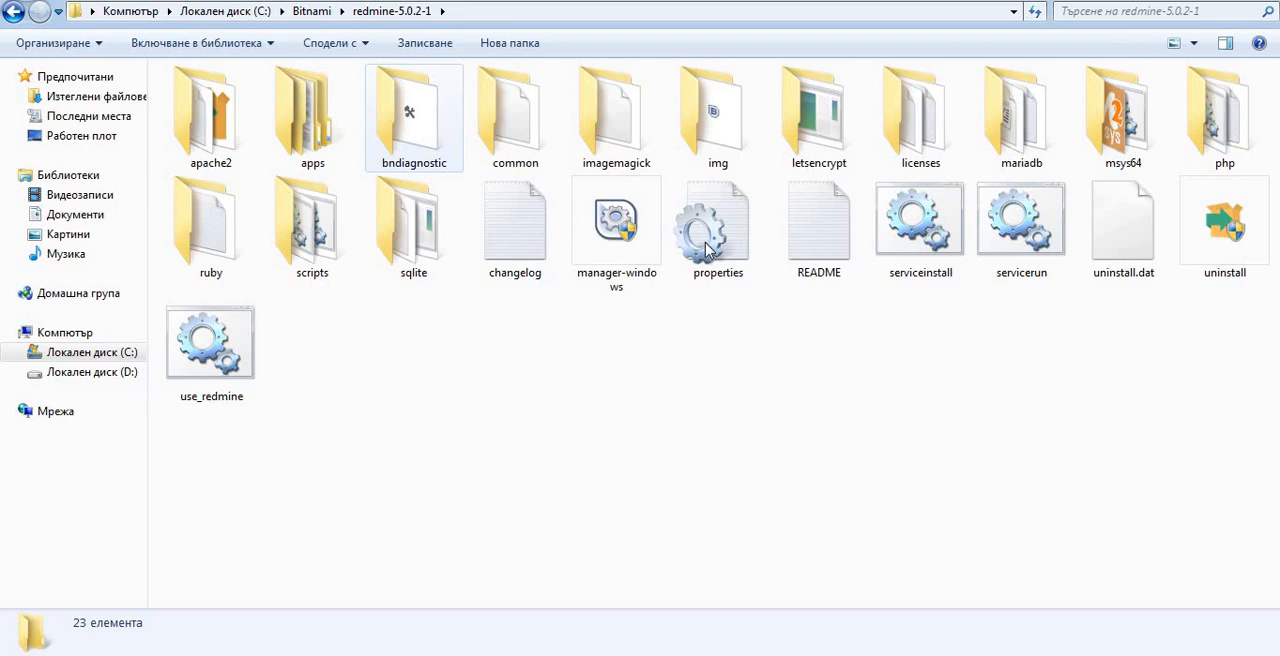
pyautogui.click(616, 220)
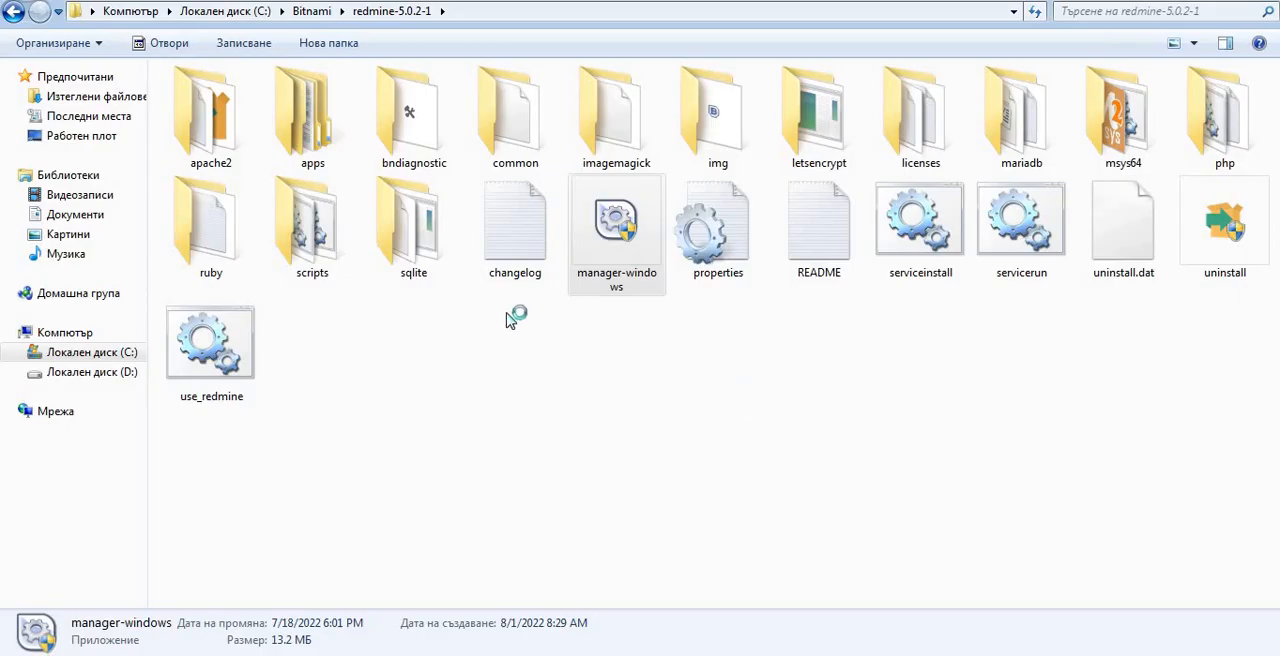
# Step: Launch manager-windows and press Start All on the Manage Servers tab
pyautogui.doubleClick(616, 230)
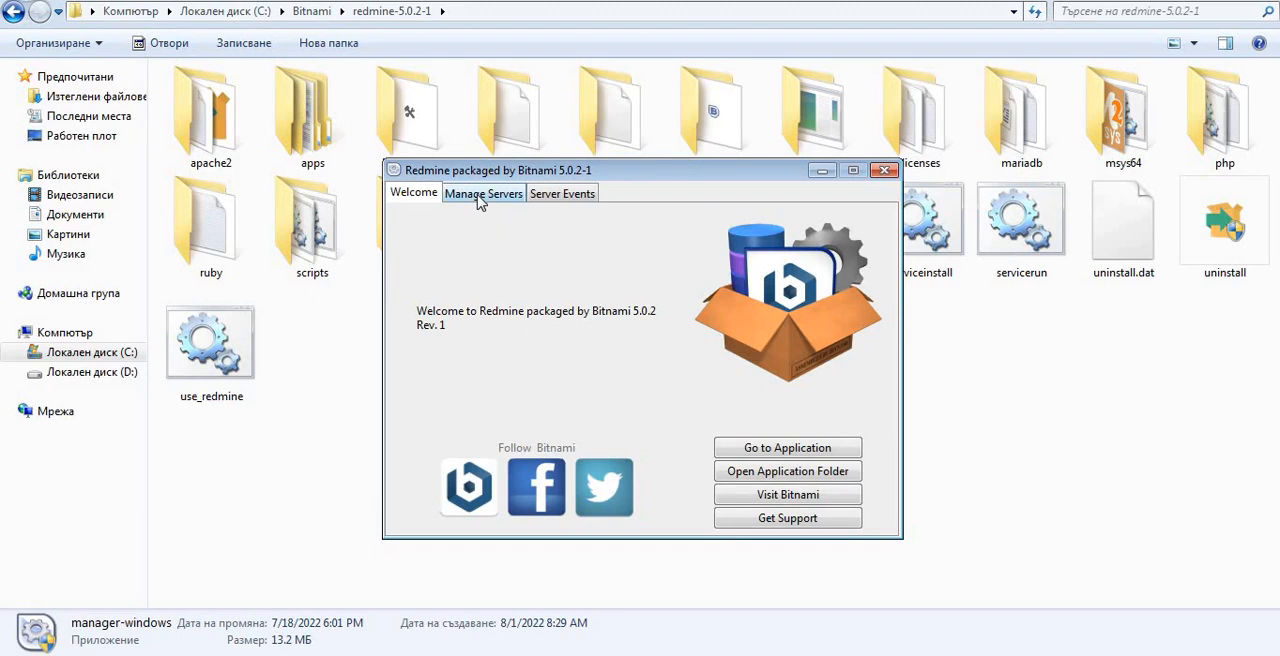
pyautogui.click(483, 193)
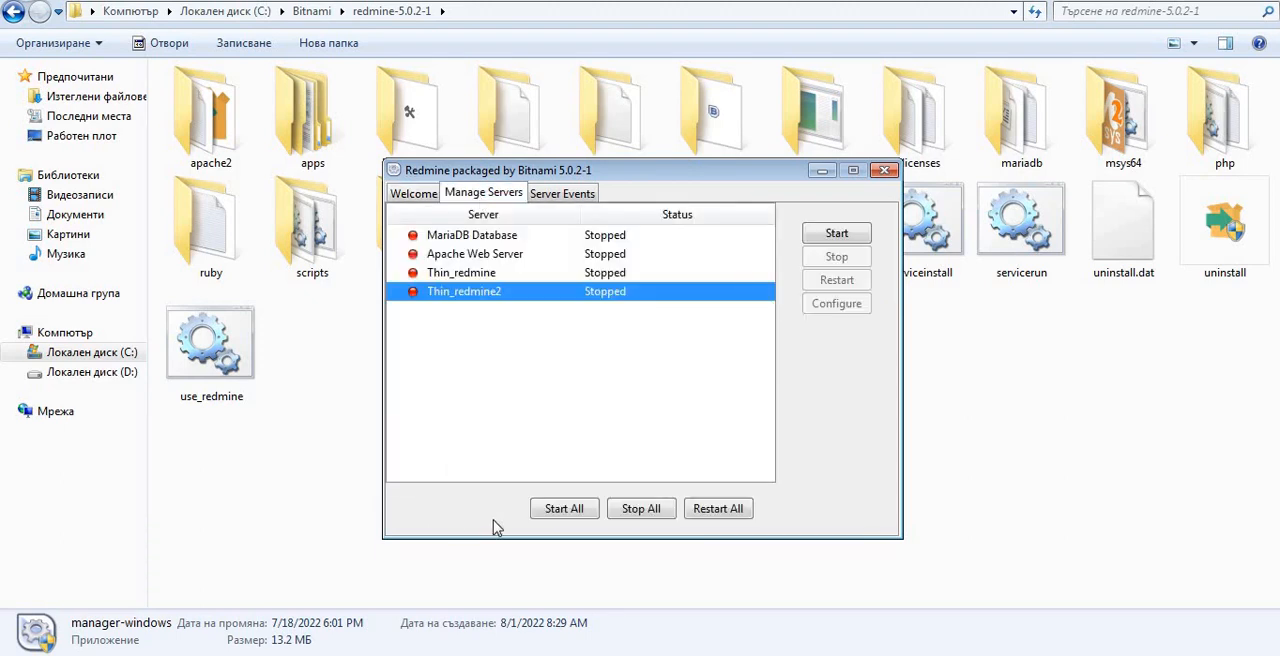
pyautogui.click(563, 508)
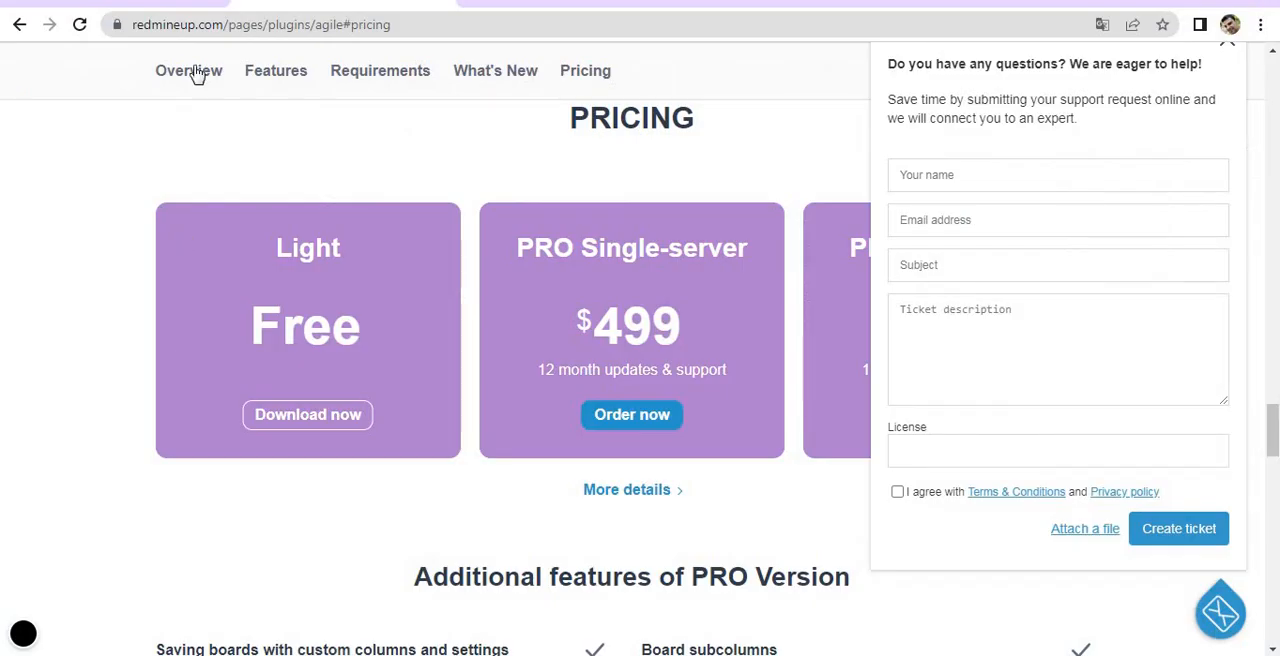
# Step: Choose 'Access Redmine' on the Bitnami welcome page
pyautogui.click(260, 24)
pyautogui.write('127.0.0.1:82')
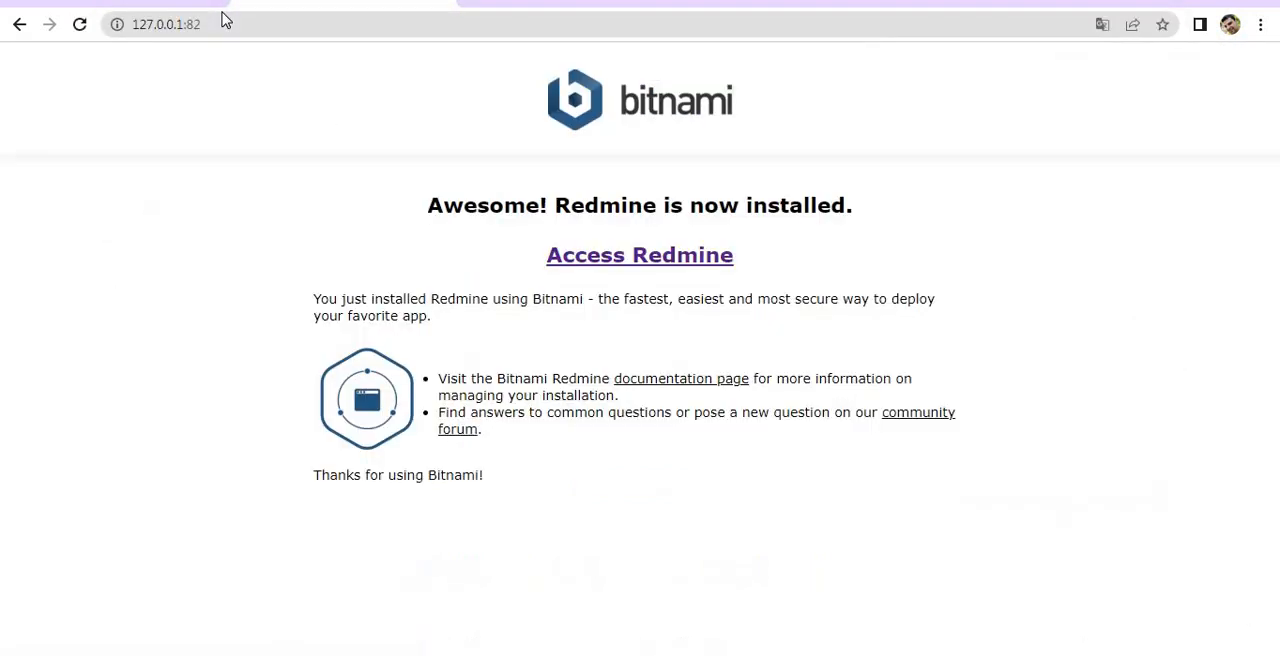
pyautogui.moveTo(153, 65)
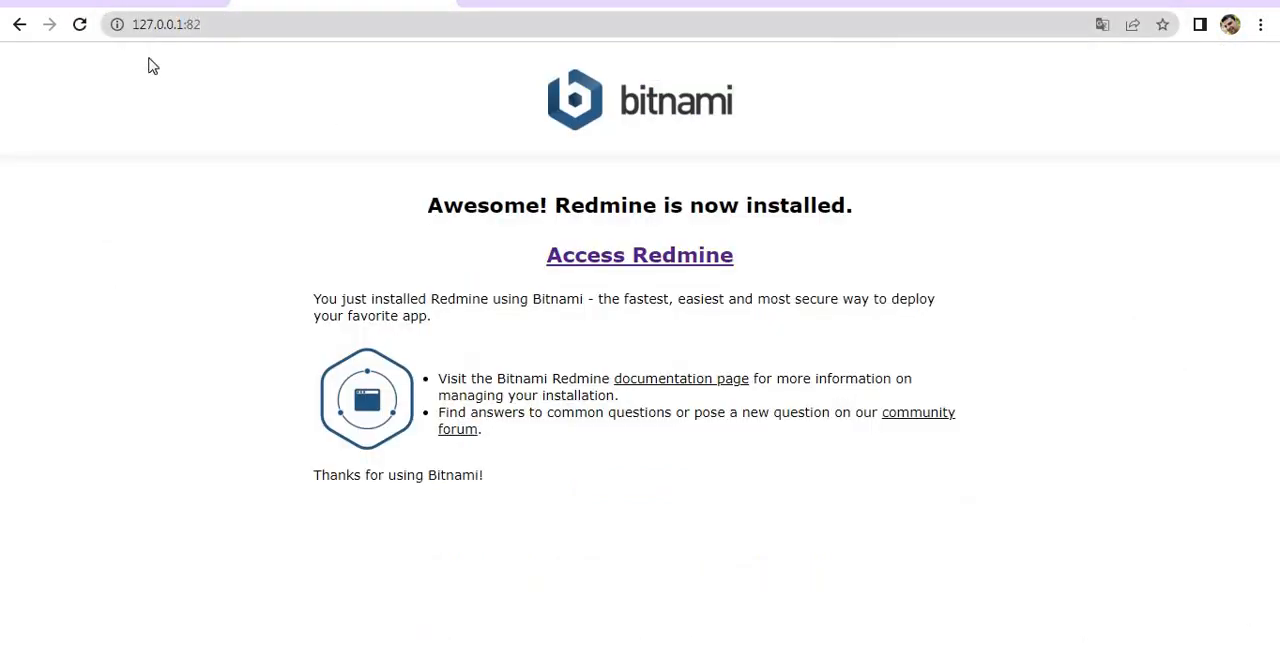
pyautogui.moveTo(194, 70)
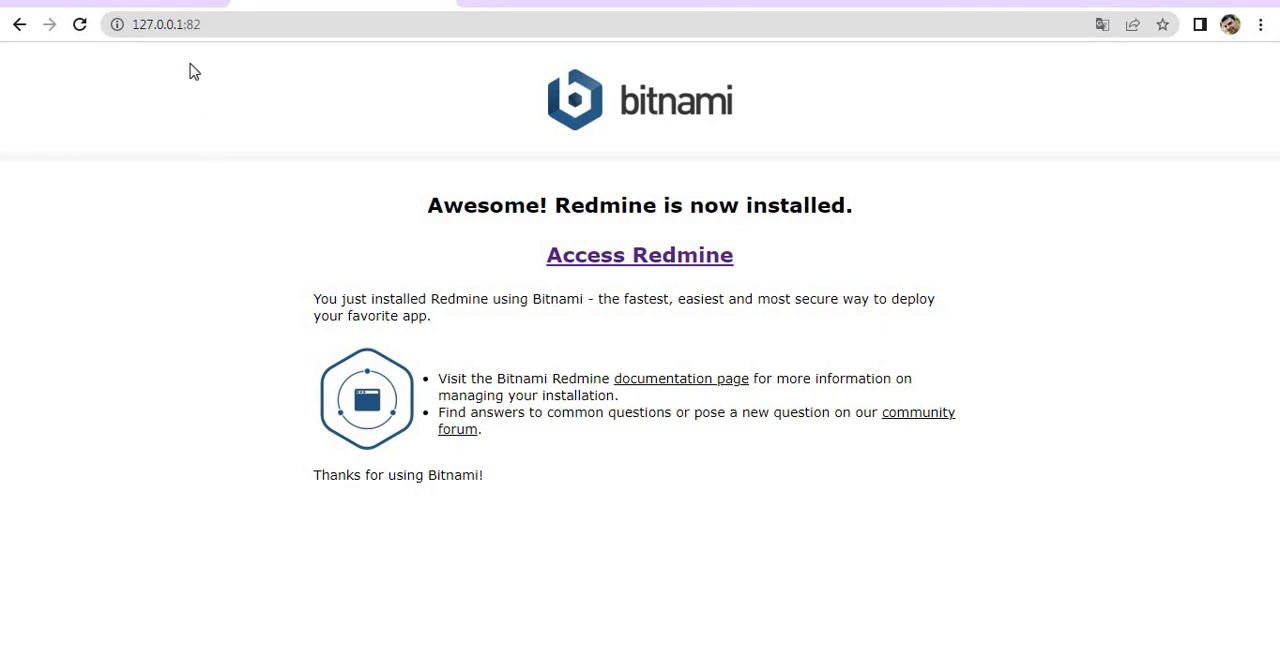
pyautogui.moveTo(205, 66)
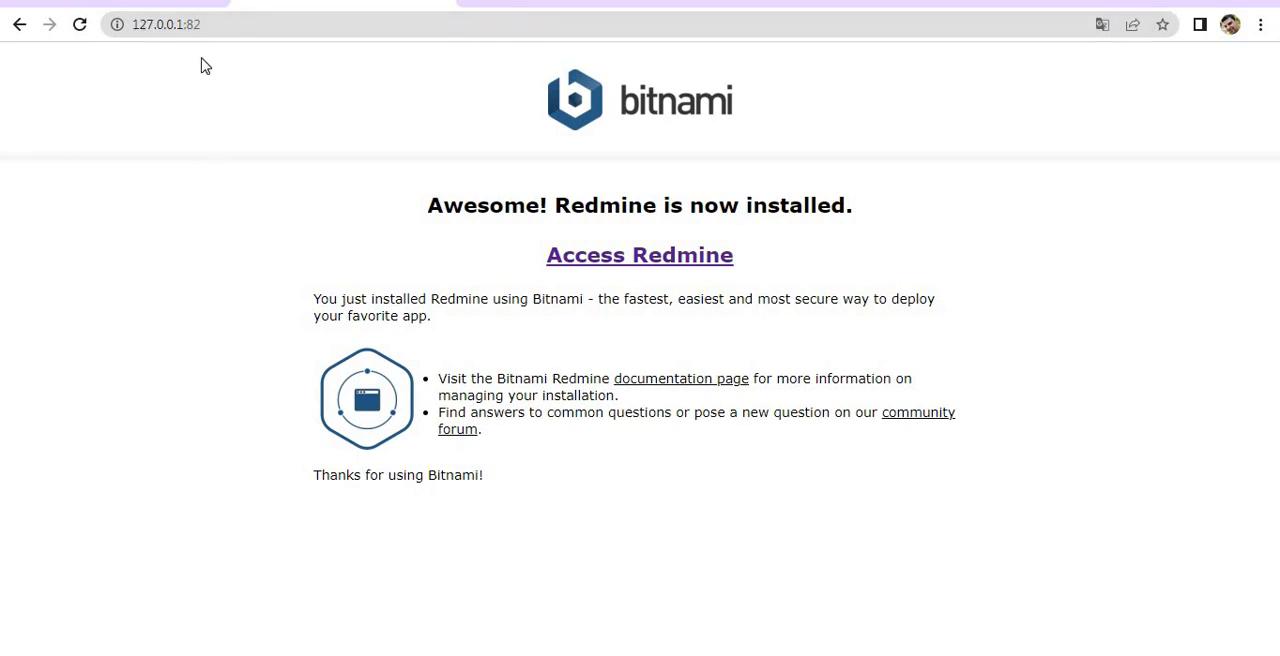
pyautogui.click(639, 255)
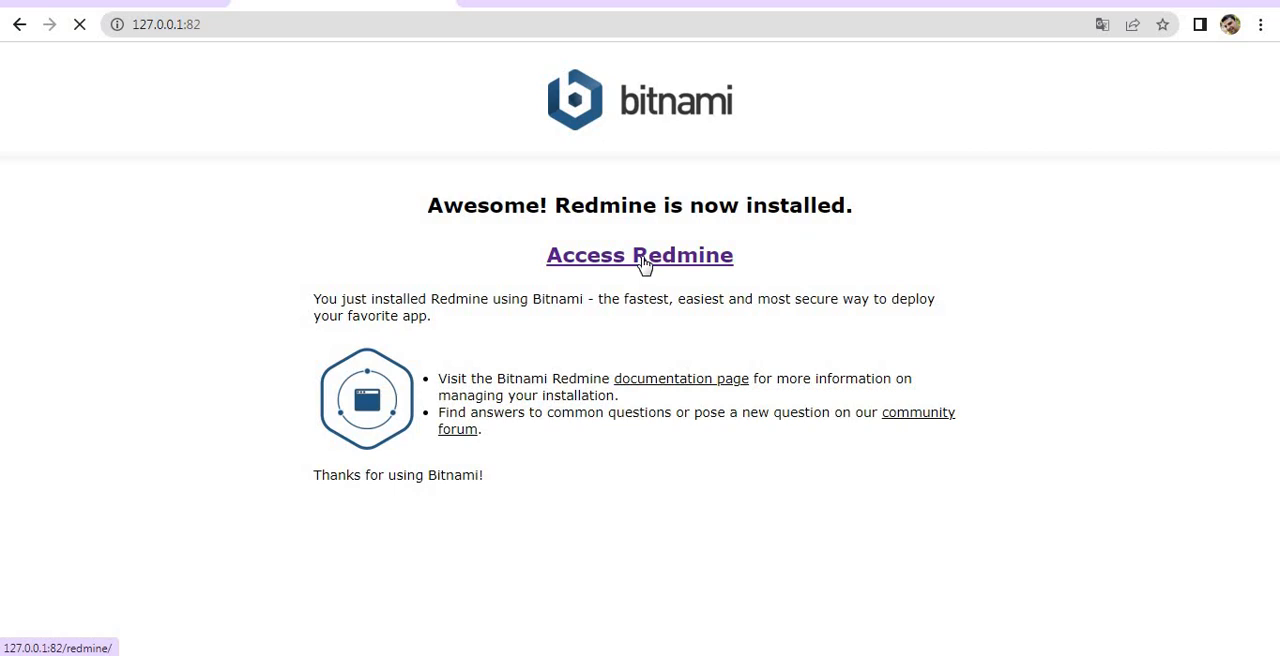
pyautogui.click(639, 255)
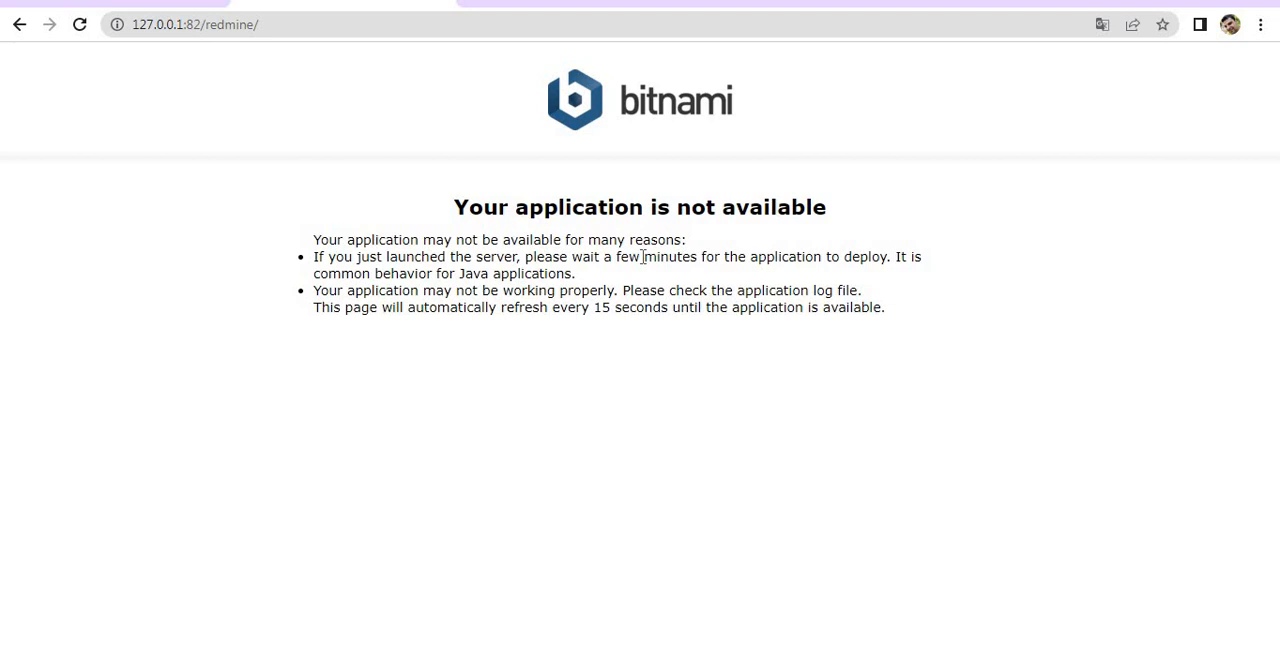
pyautogui.moveTo(100, 53)
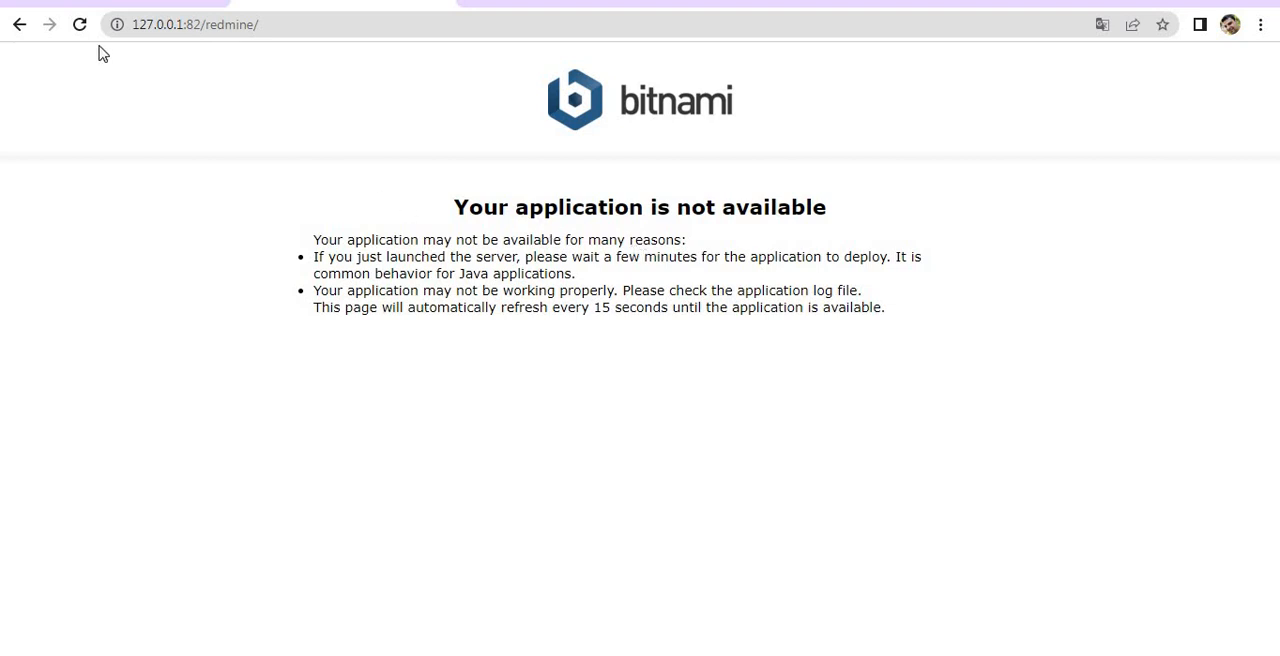
# Step: Reload 127.0.0.1:82/redmine repeatedly until the Redmine Home page appears
pyautogui.click(80, 24)
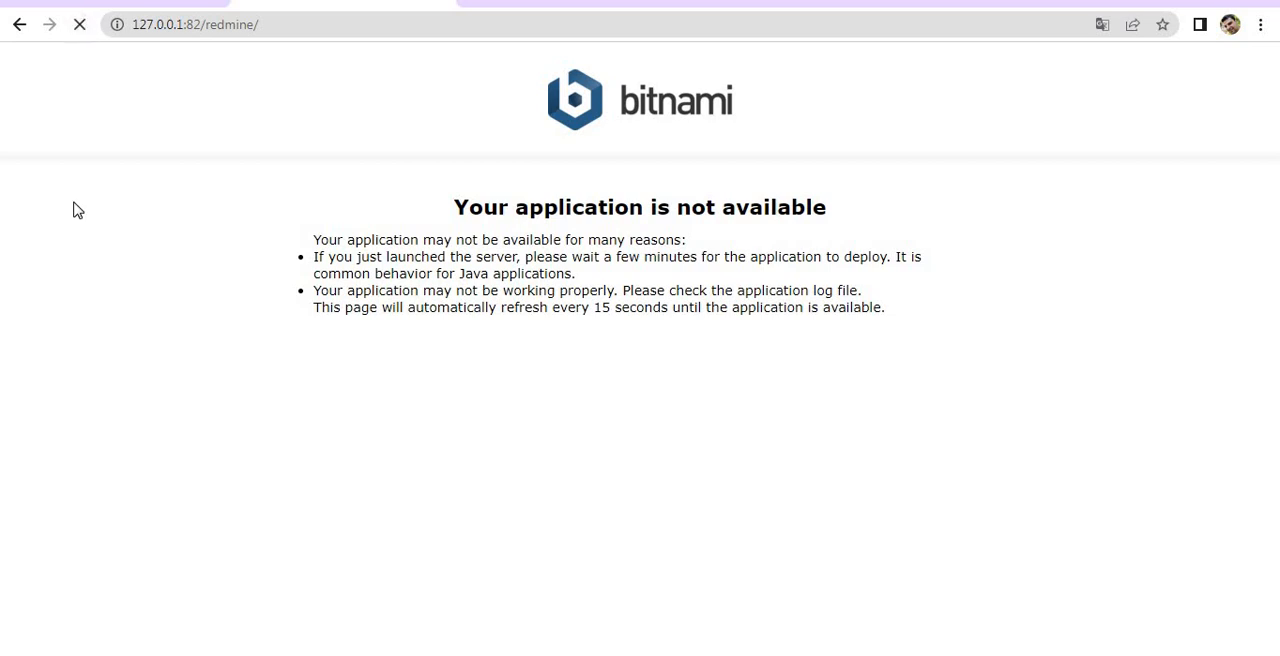
pyautogui.click(80, 24)
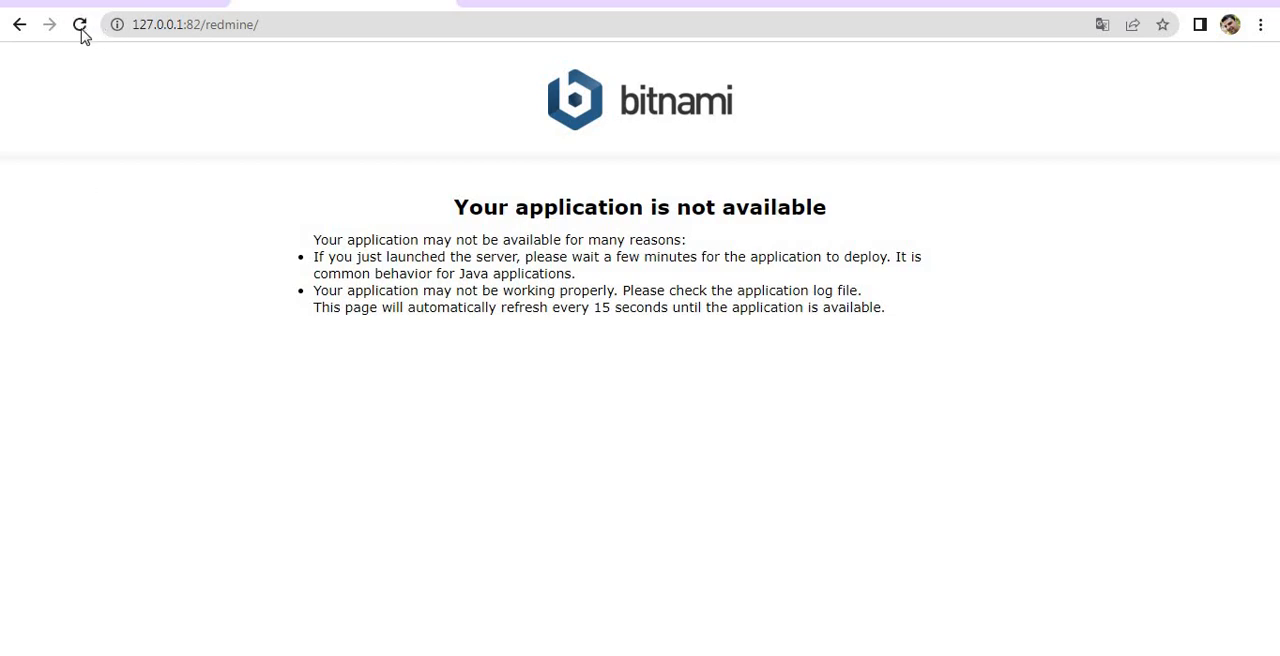
pyautogui.click(80, 24)
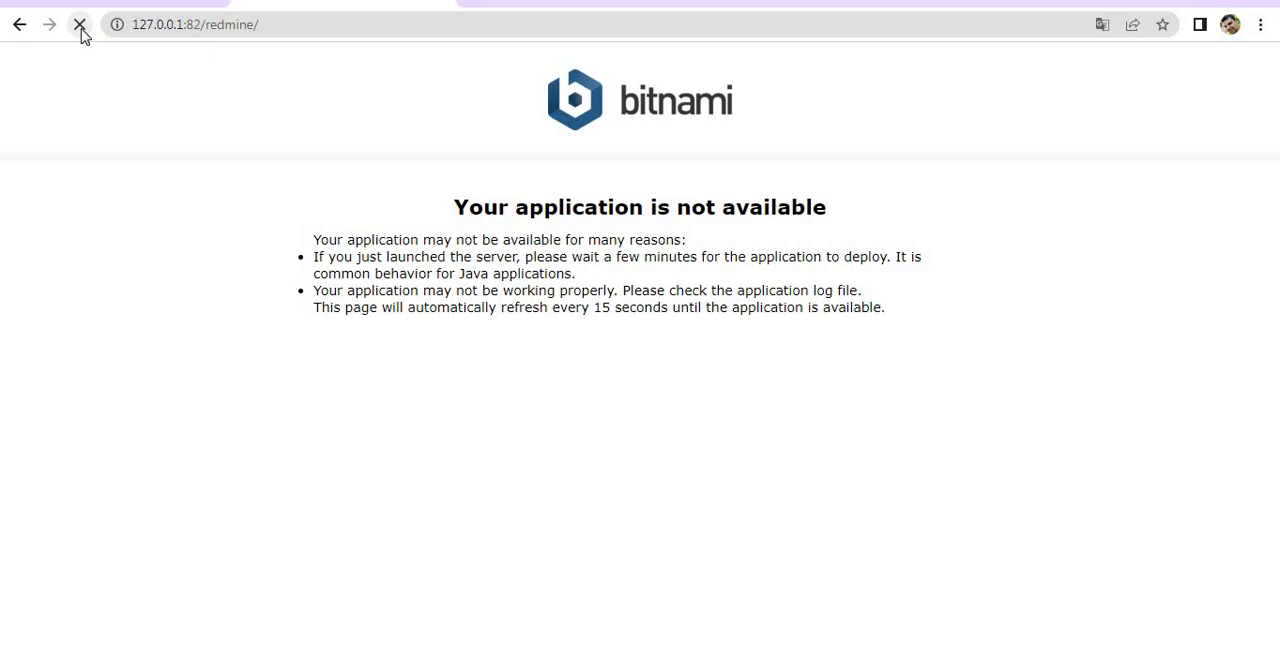
pyautogui.click(80, 24)
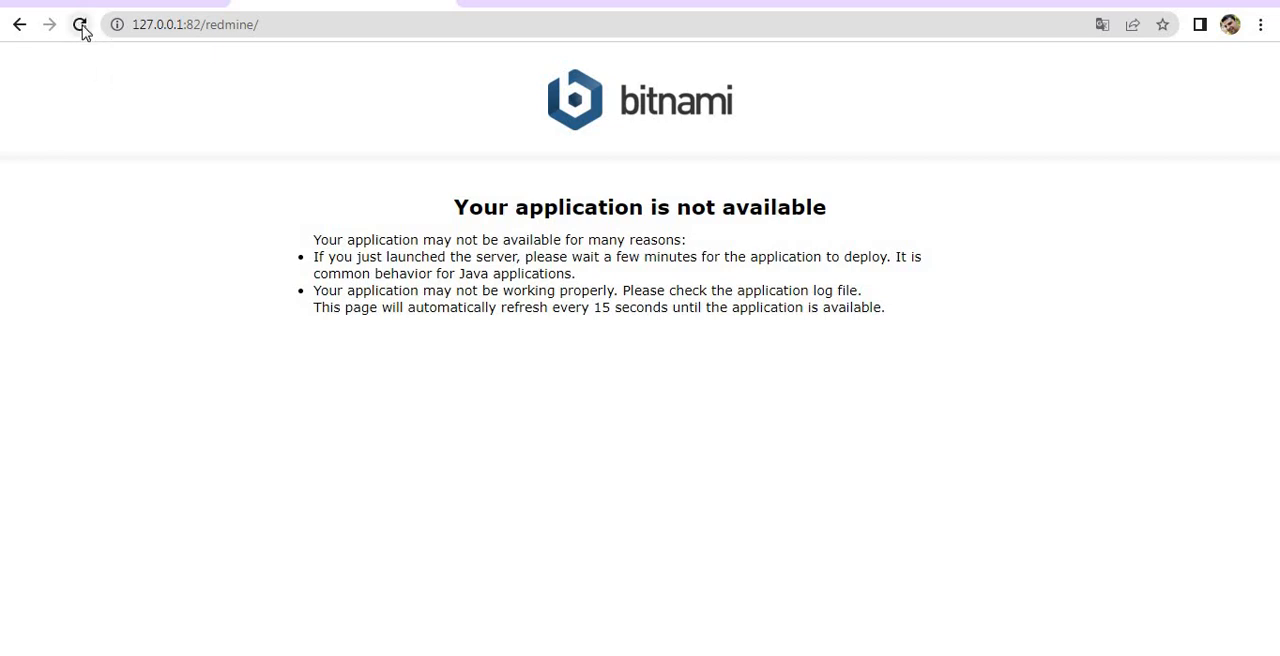
pyautogui.click(81, 24)
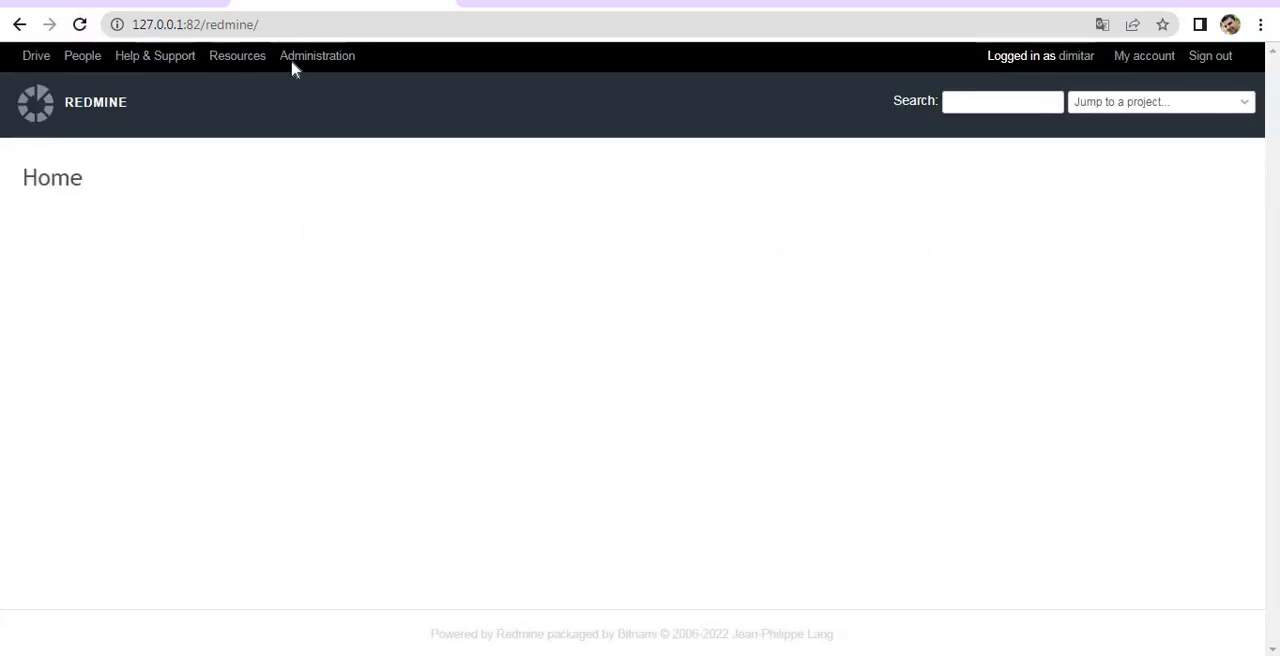
# Step: Open Administration > Information and scroll to the installed Redmine plugins list
pyautogui.click(317, 55)
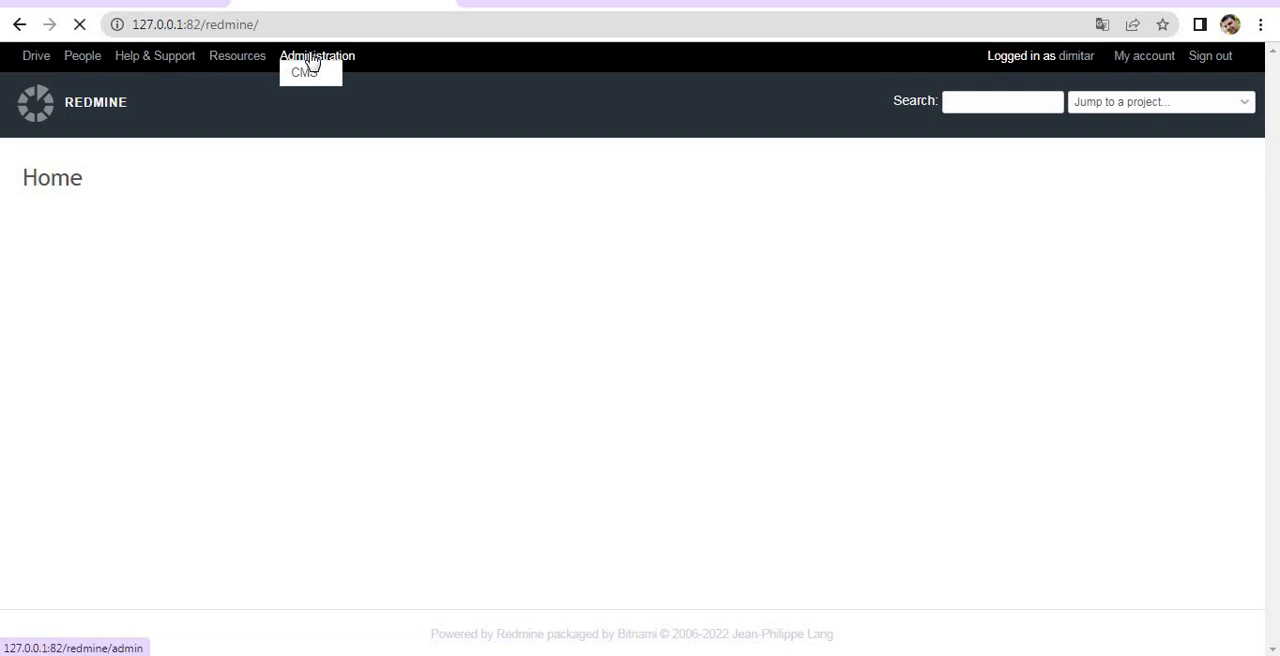
pyautogui.click(317, 55)
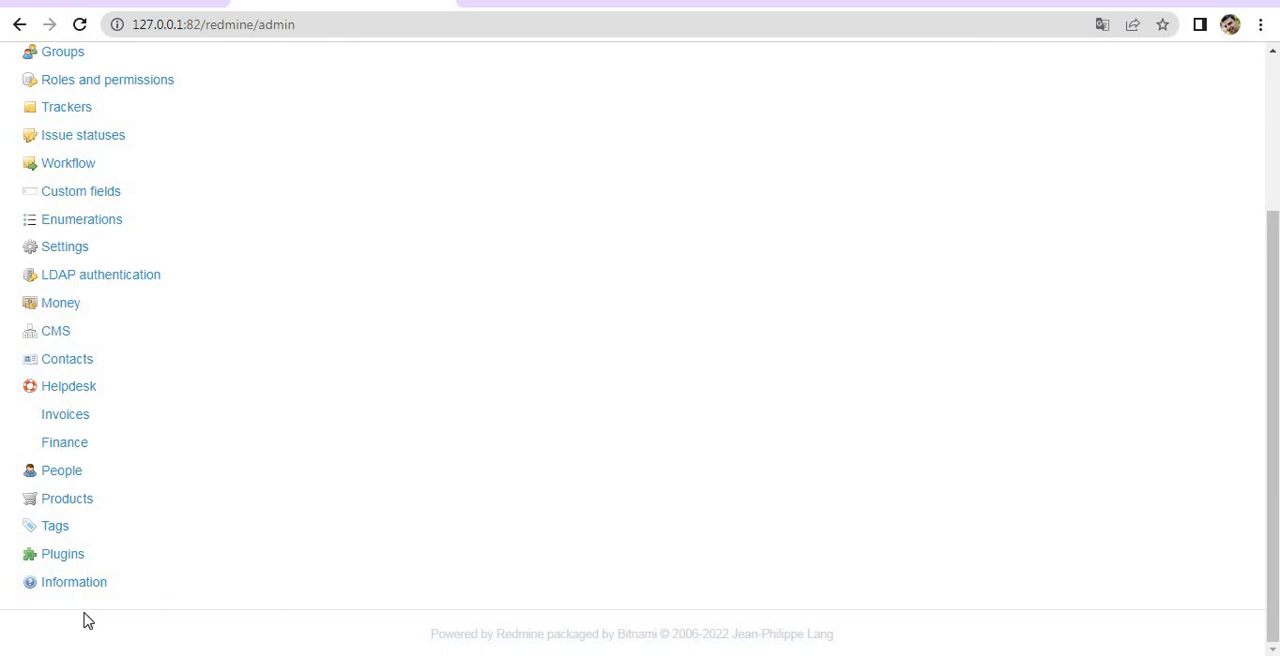
pyautogui.click(73, 581)
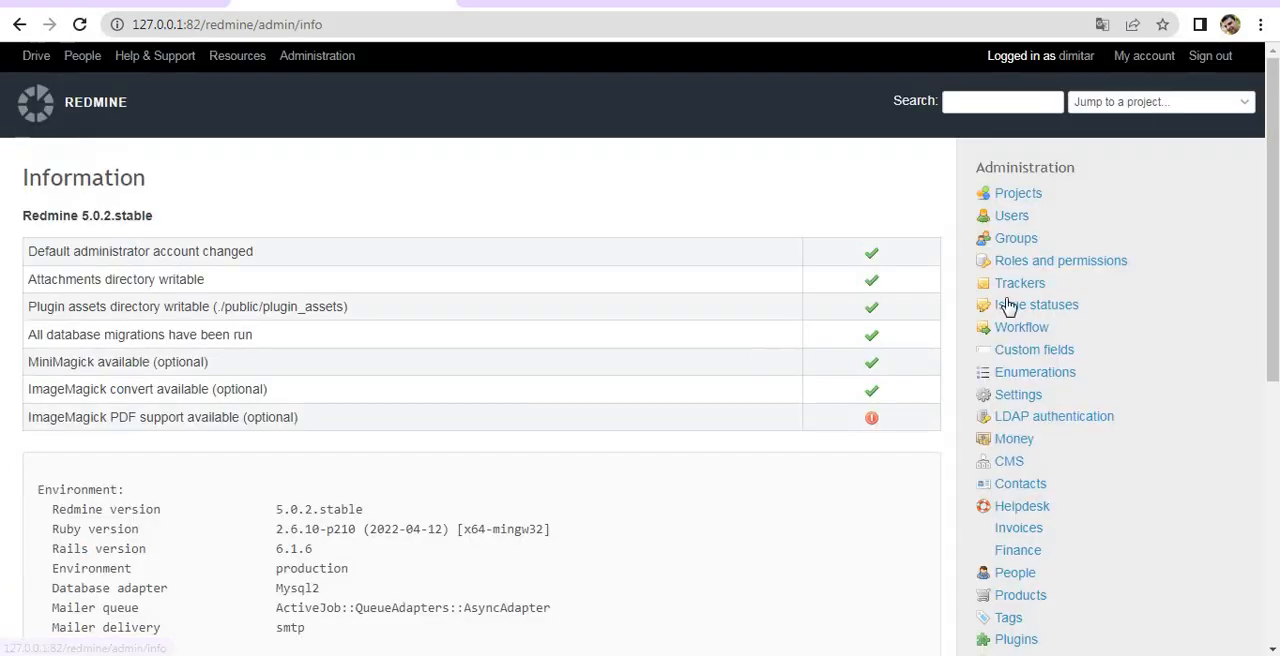
pyautogui.scroll(-3)
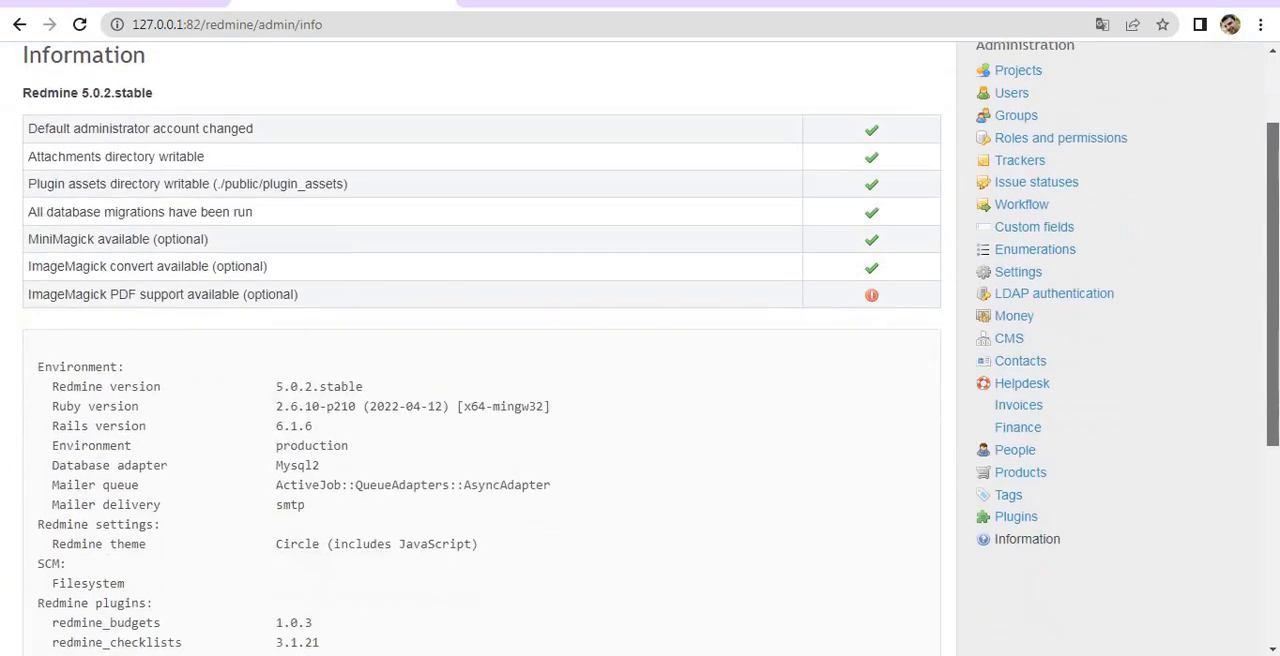
pyautogui.scroll(-3)
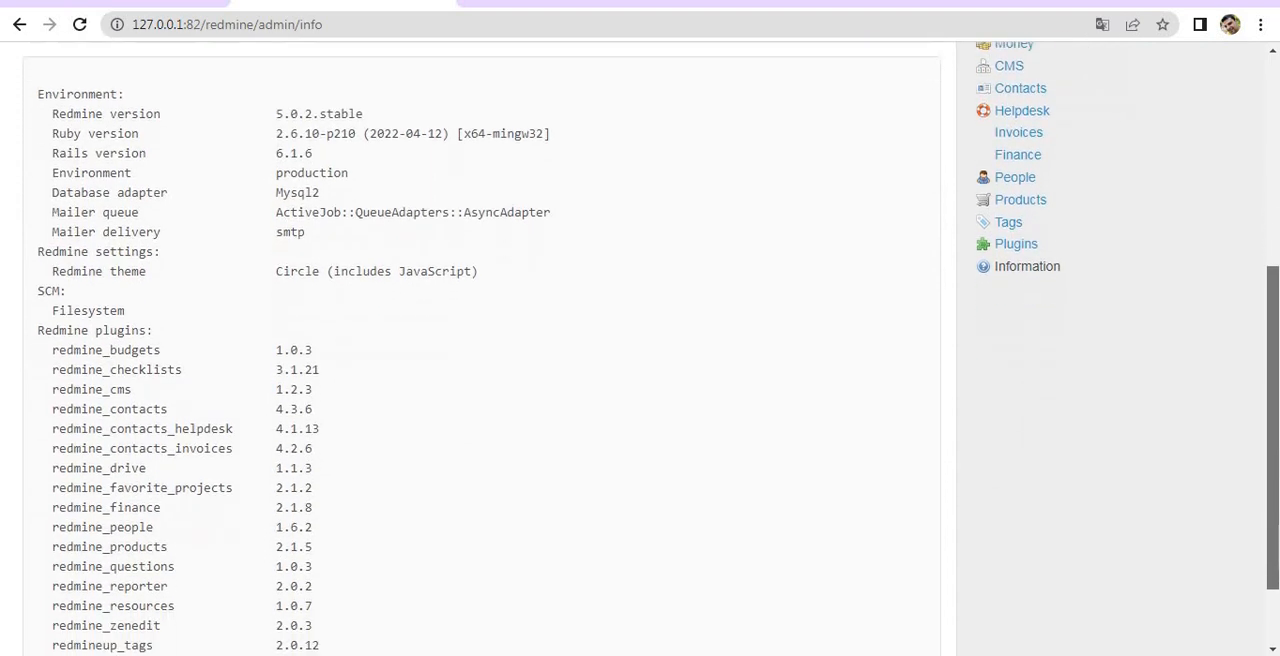
pyautogui.scroll(-3)
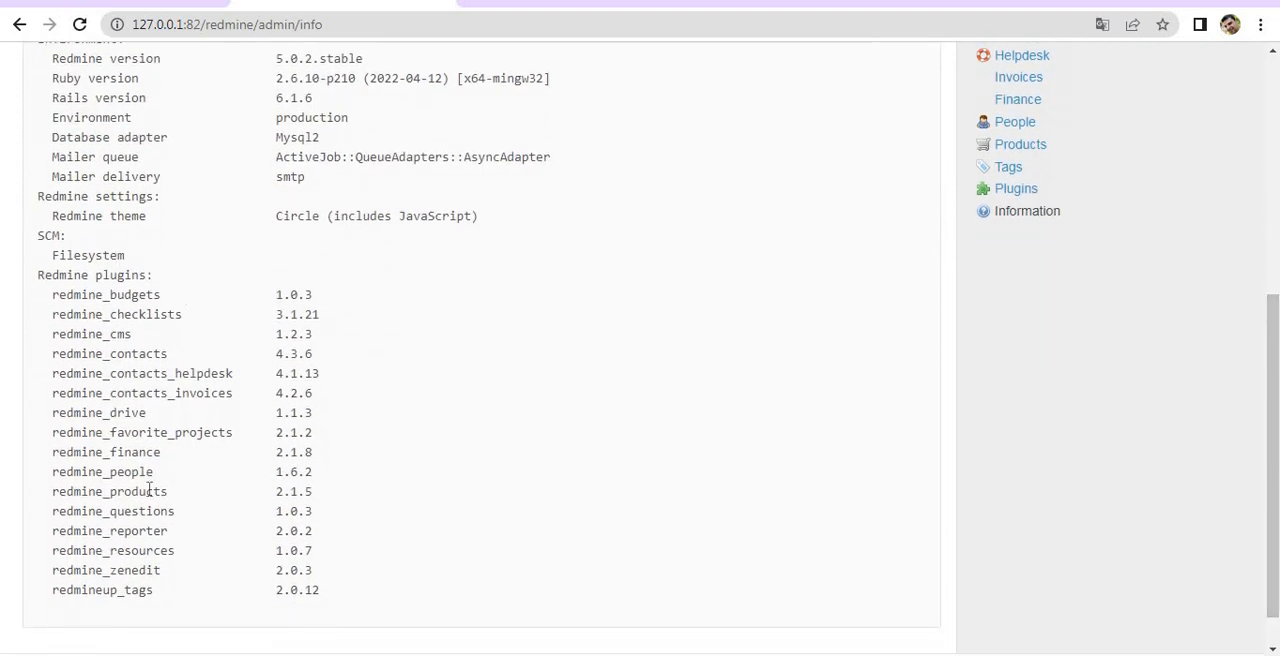
pyautogui.moveTo(120, 412)
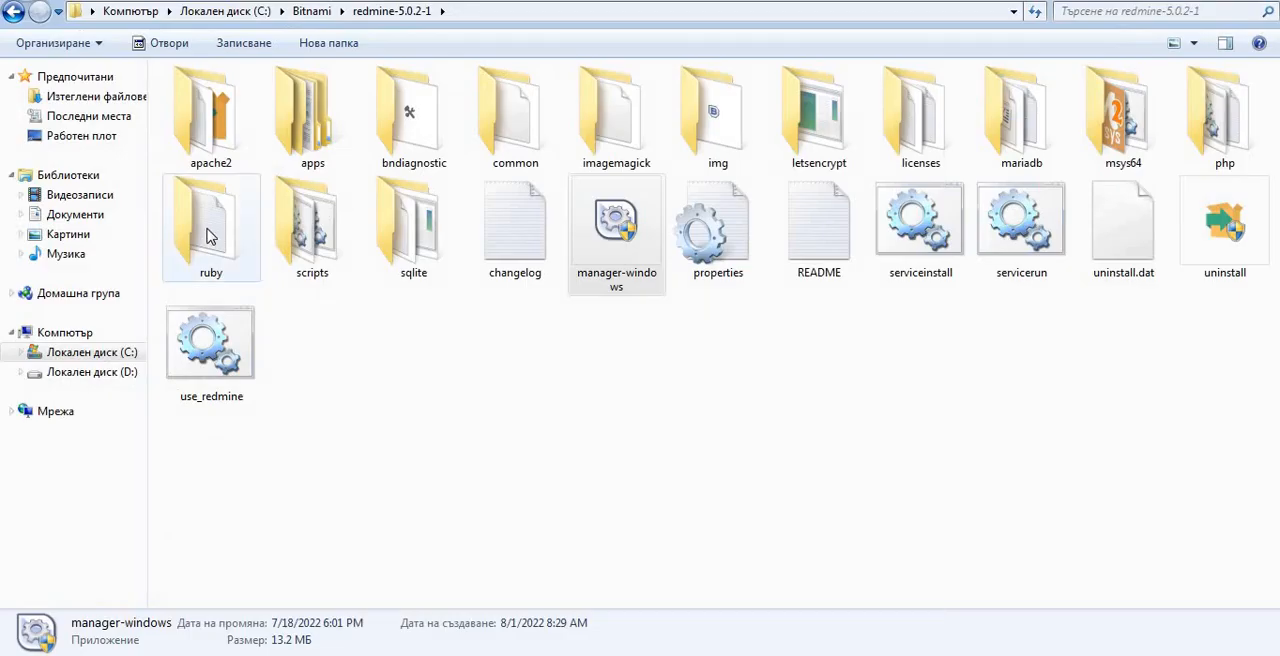
# Step: Extract redmine_agile-1_6_4-pro here in Downloads and copy the redmine_agile folder
pyautogui.click(96, 96)
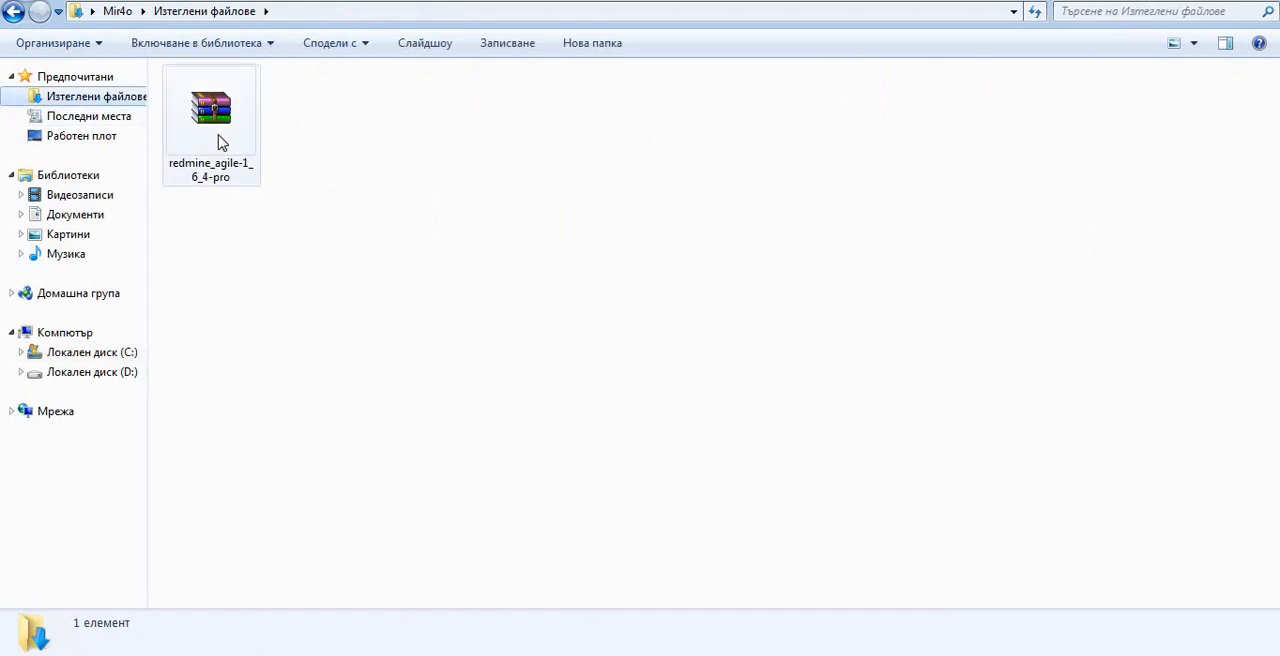
pyautogui.rightClick(210, 107)
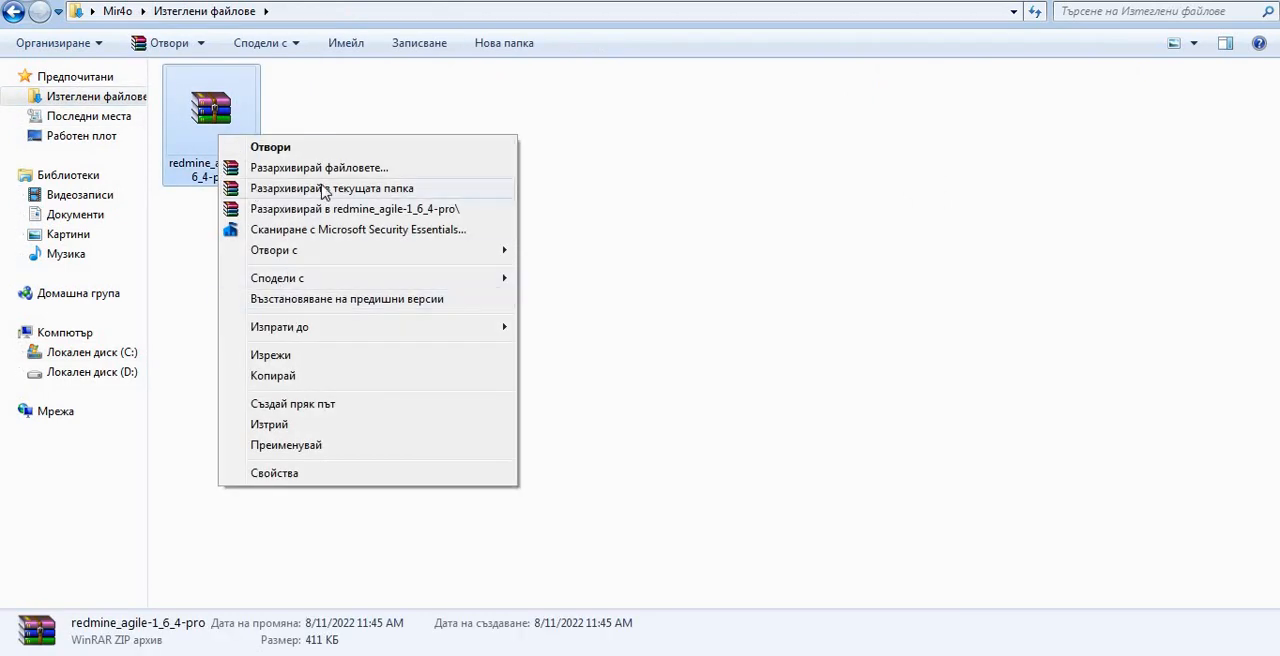
pyautogui.click(332, 188)
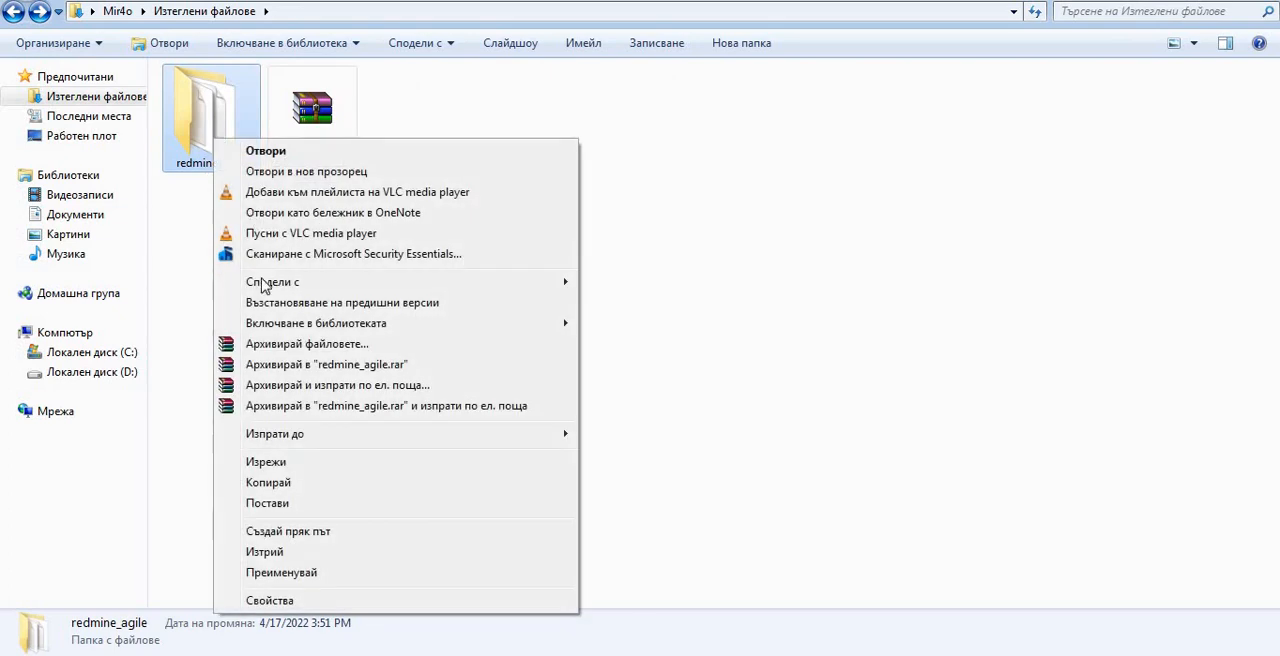
pyautogui.click(297, 490)
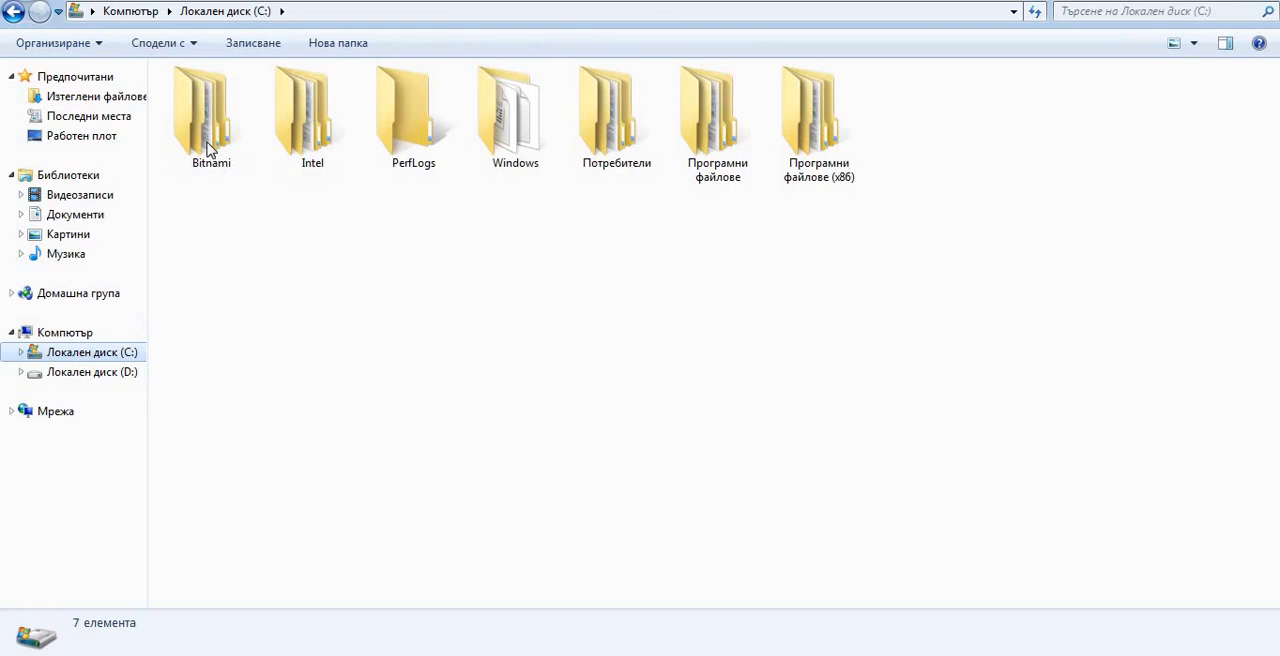
# Step: Paste redmine_agile into C:\Bitnami\redmine-5.0.2-1\apps\redmine\htdocs\plugins
pyautogui.doubleClick(210, 110)
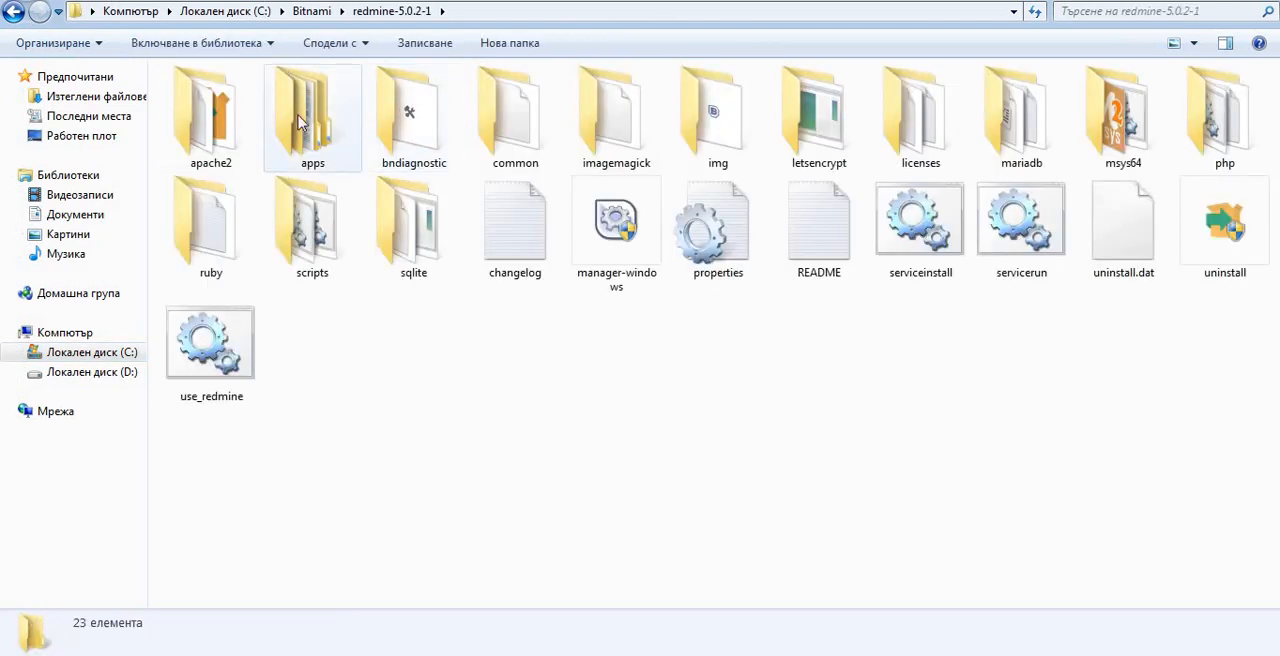
pyautogui.doubleClick(312, 115)
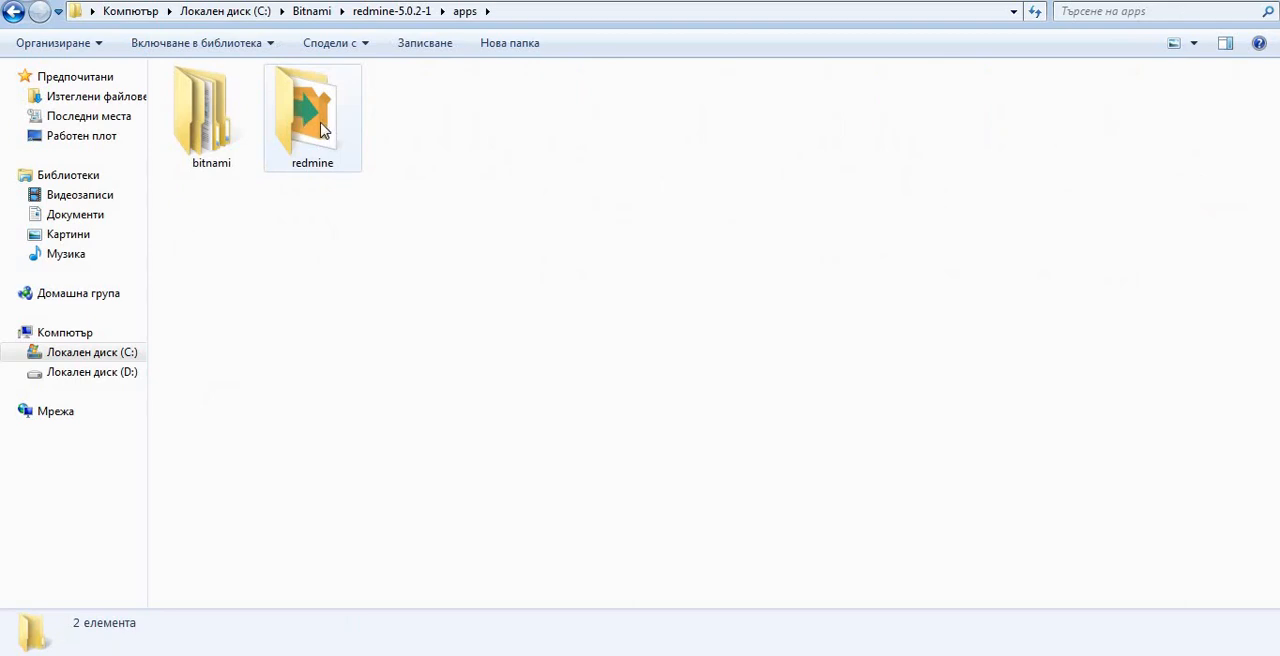
pyautogui.doubleClick(312, 110)
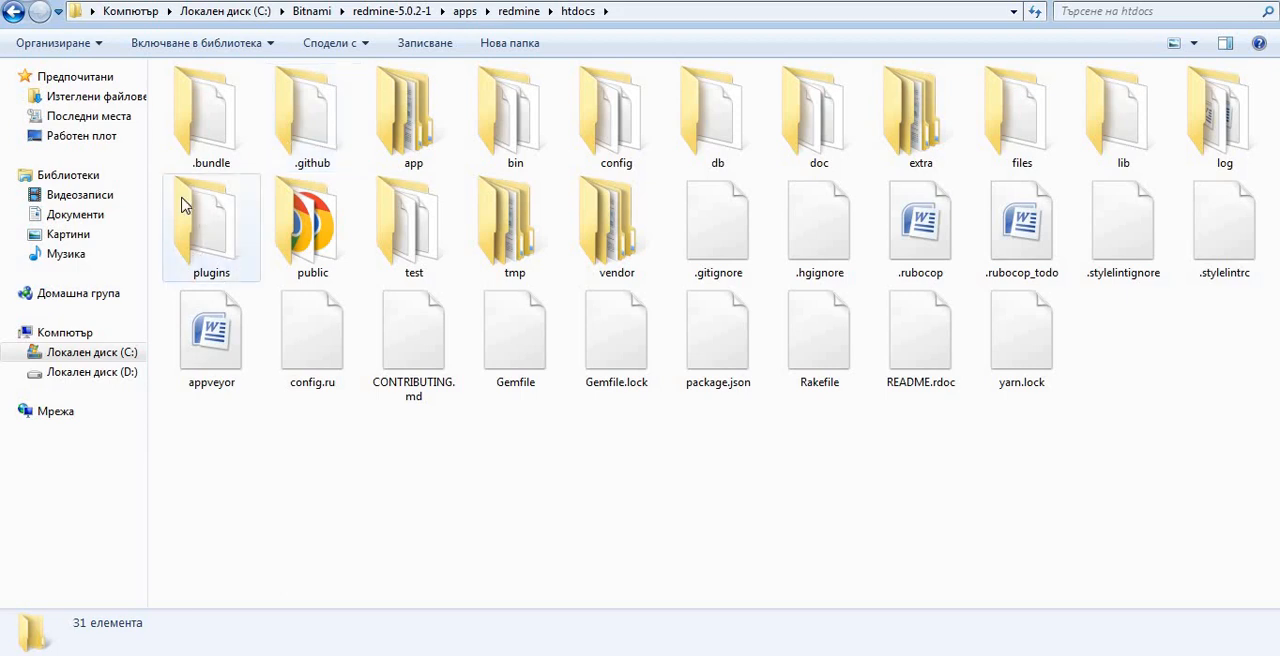
pyautogui.doubleClick(211, 220)
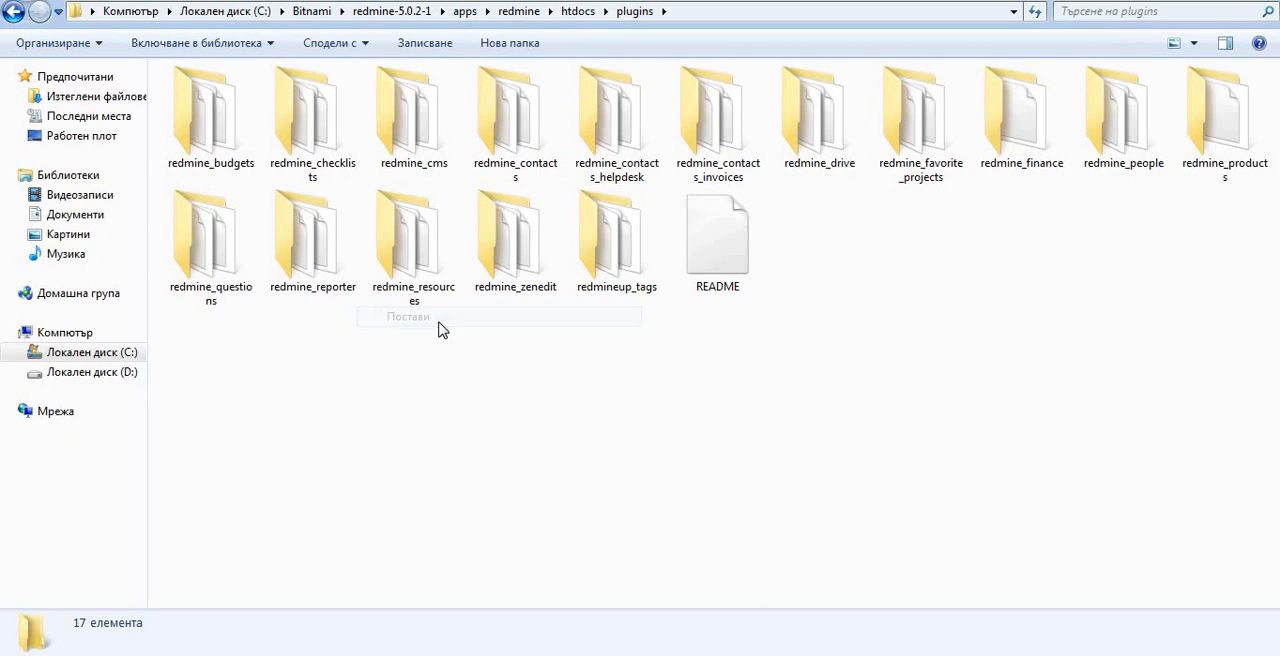
pyautogui.click(408, 316)
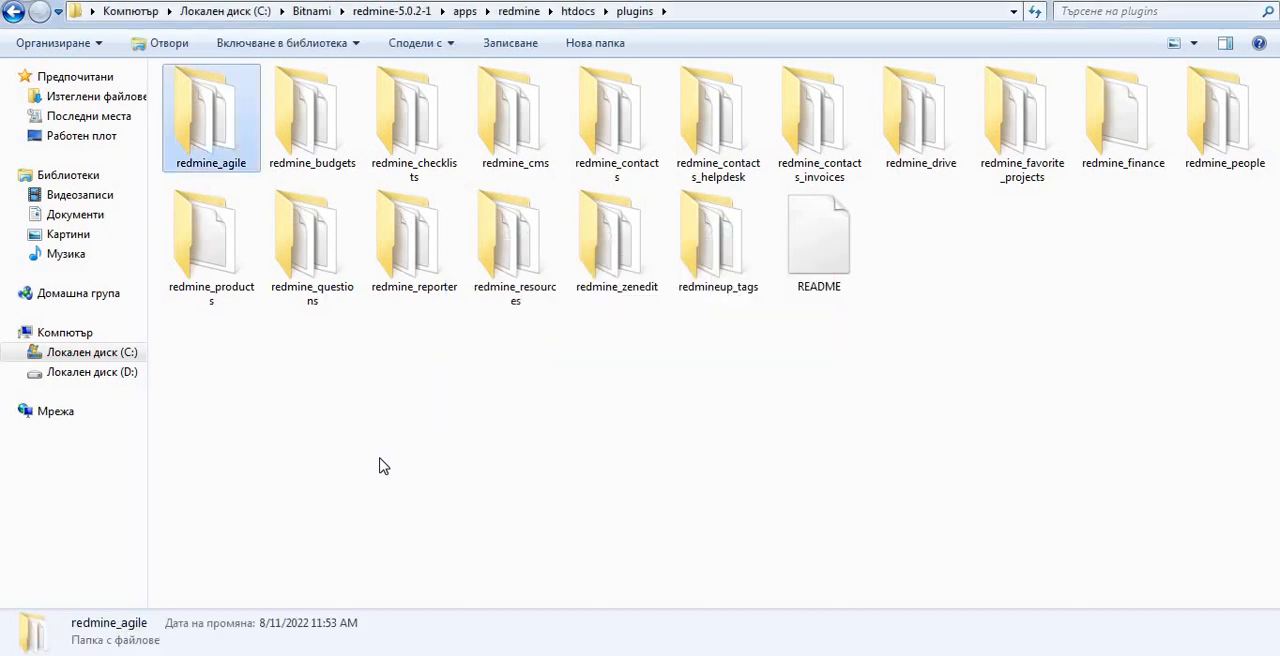
pyautogui.click(380, 465)
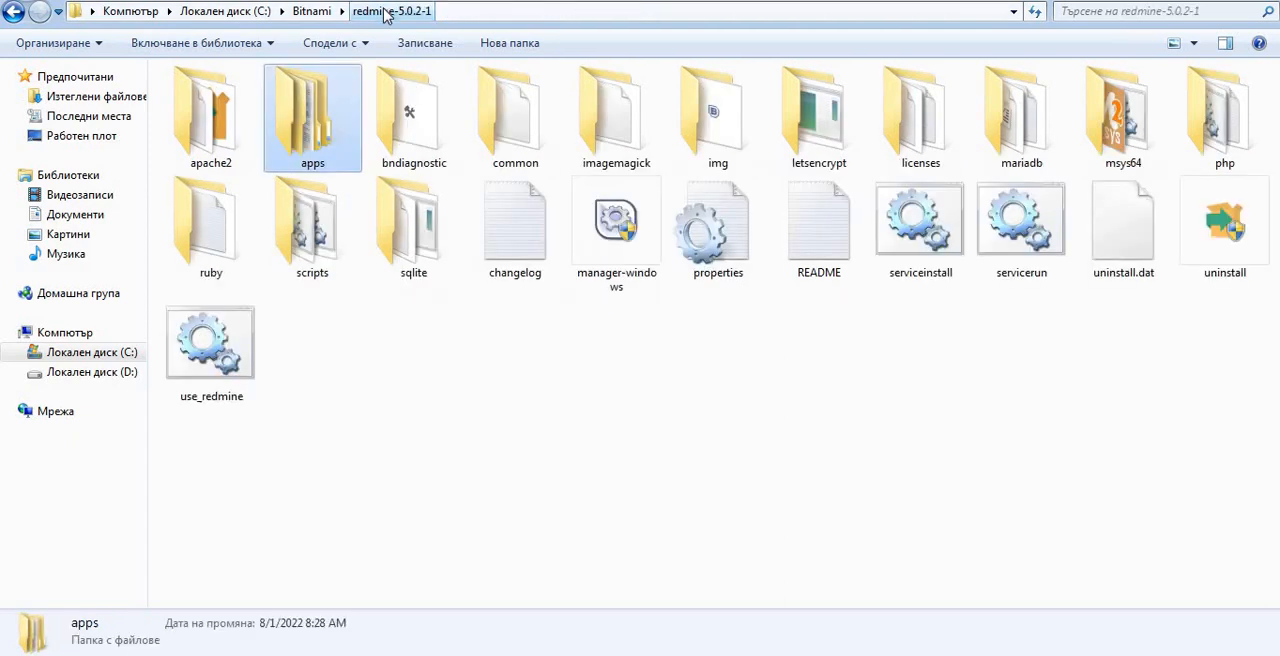
# Step: Launch the use_redmine shell, change into apps\redmine\htdocs and run bundle install
pyautogui.click(211, 350)
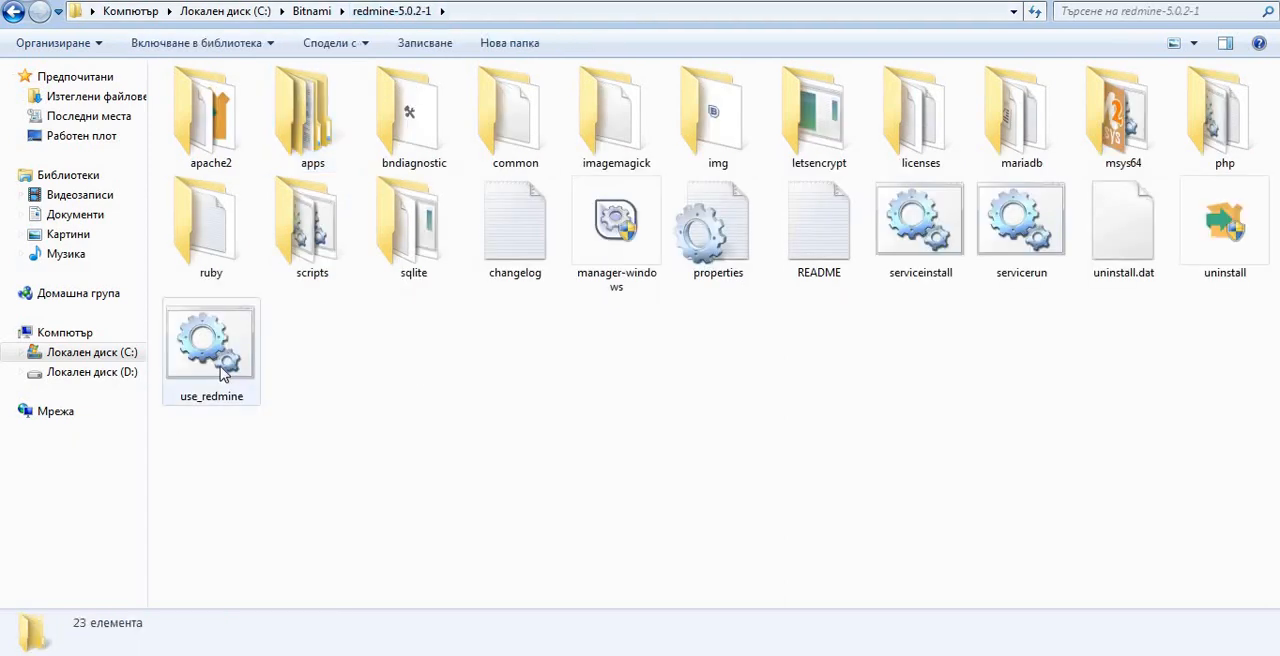
pyautogui.doubleClick(211, 345)
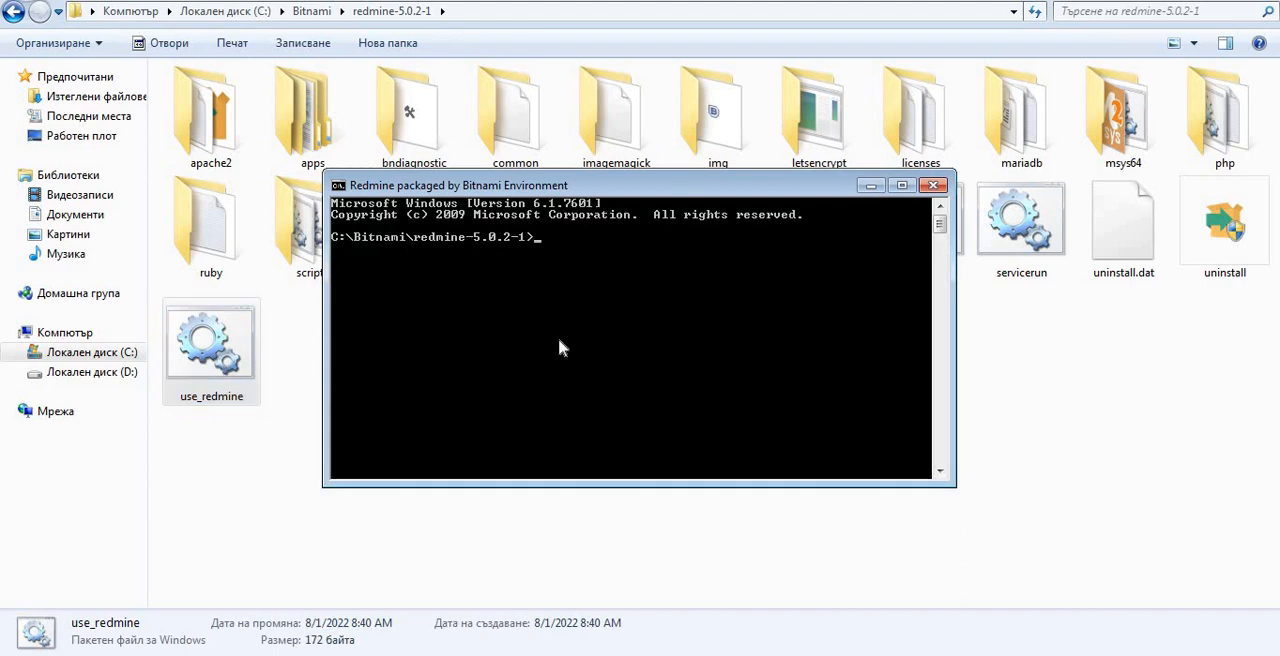
pyautogui.write('cd')
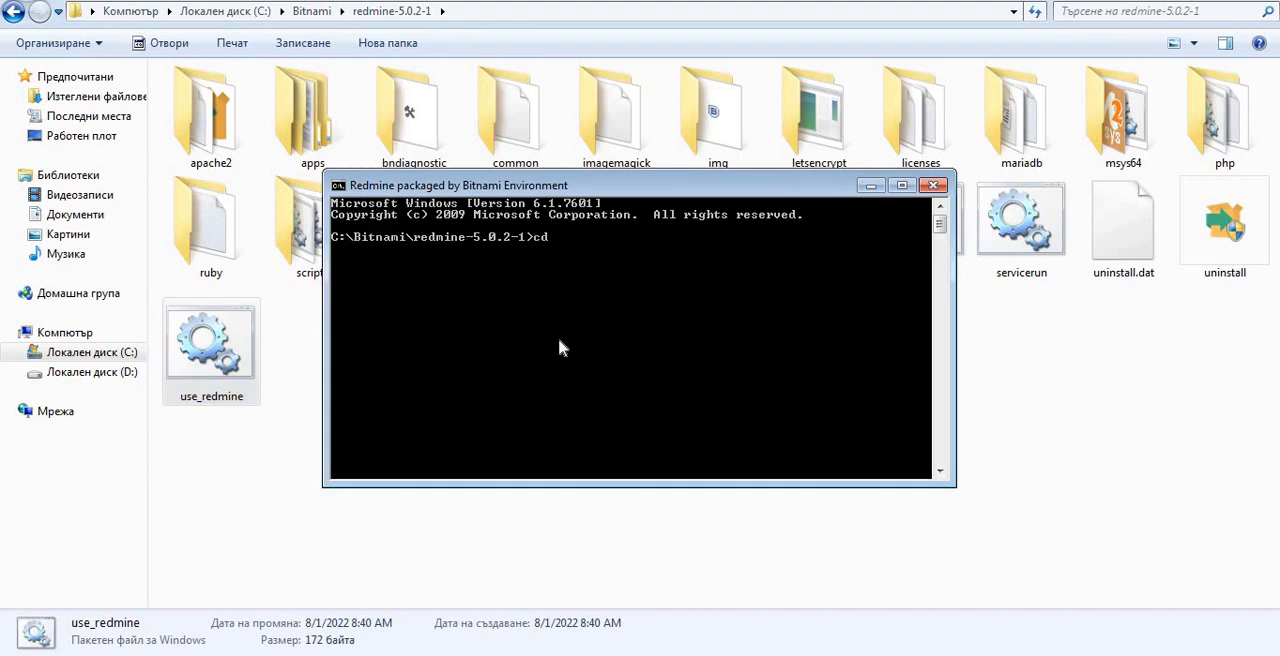
pyautogui.write('apps')
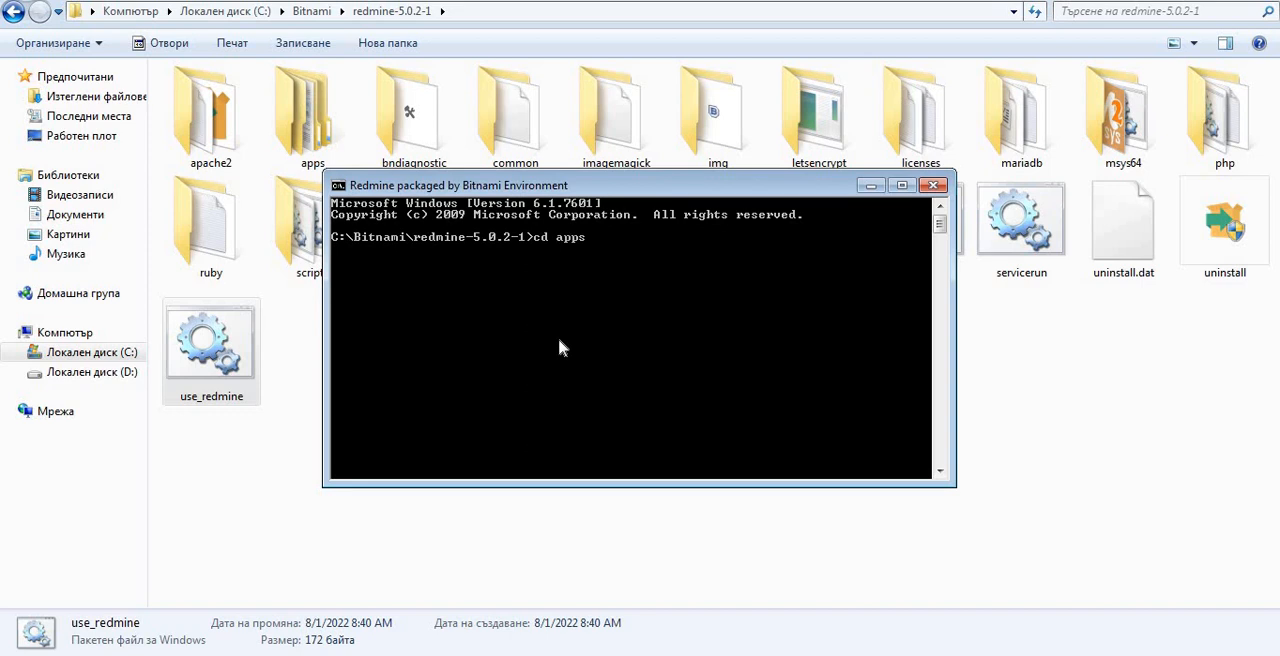
pyautogui.write('\\r')
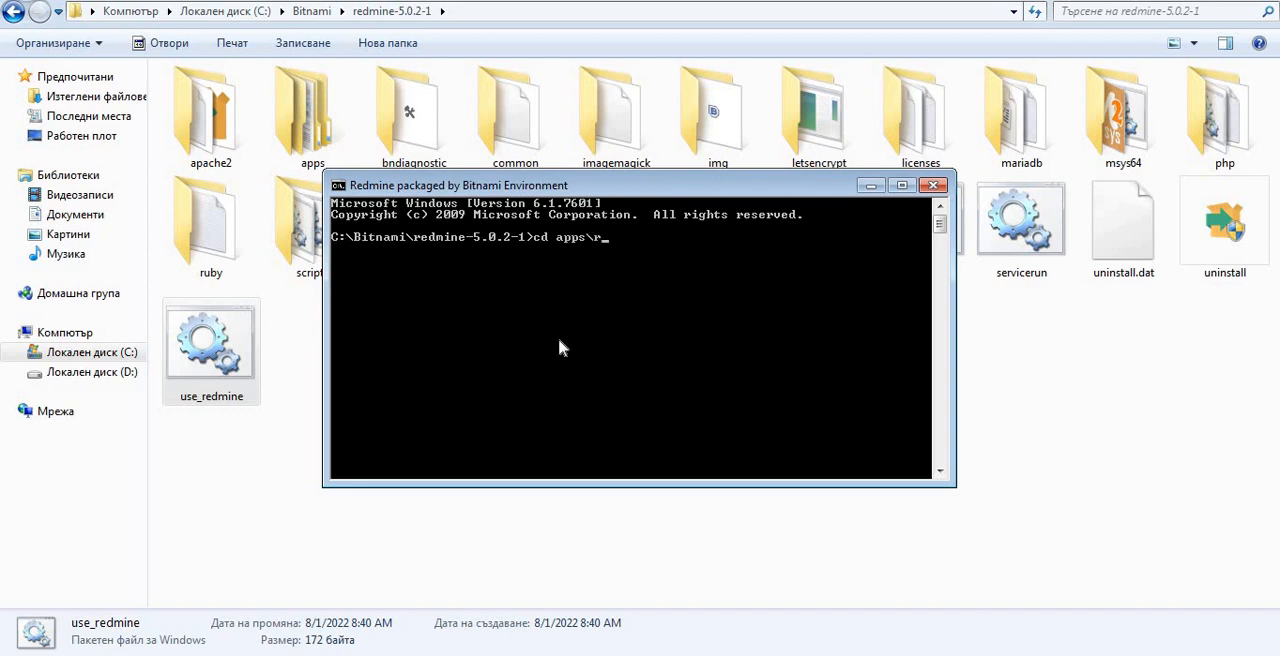
pyautogui.write('edmine\\ht')
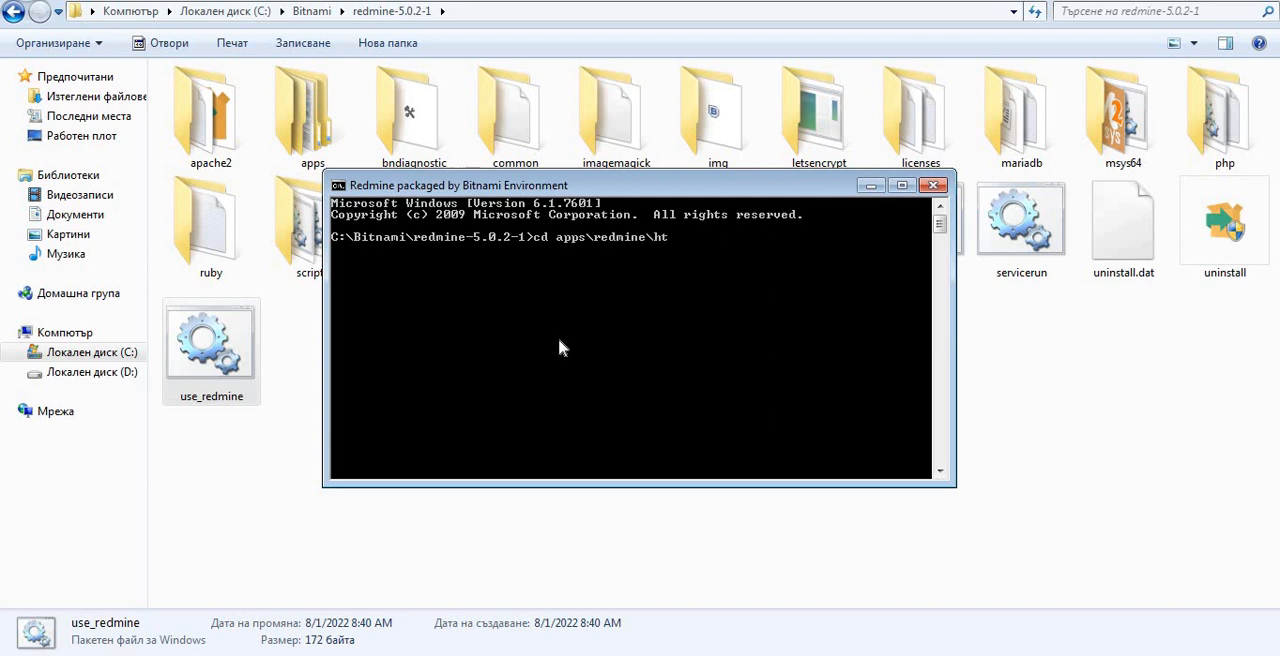
pyautogui.write('docs')
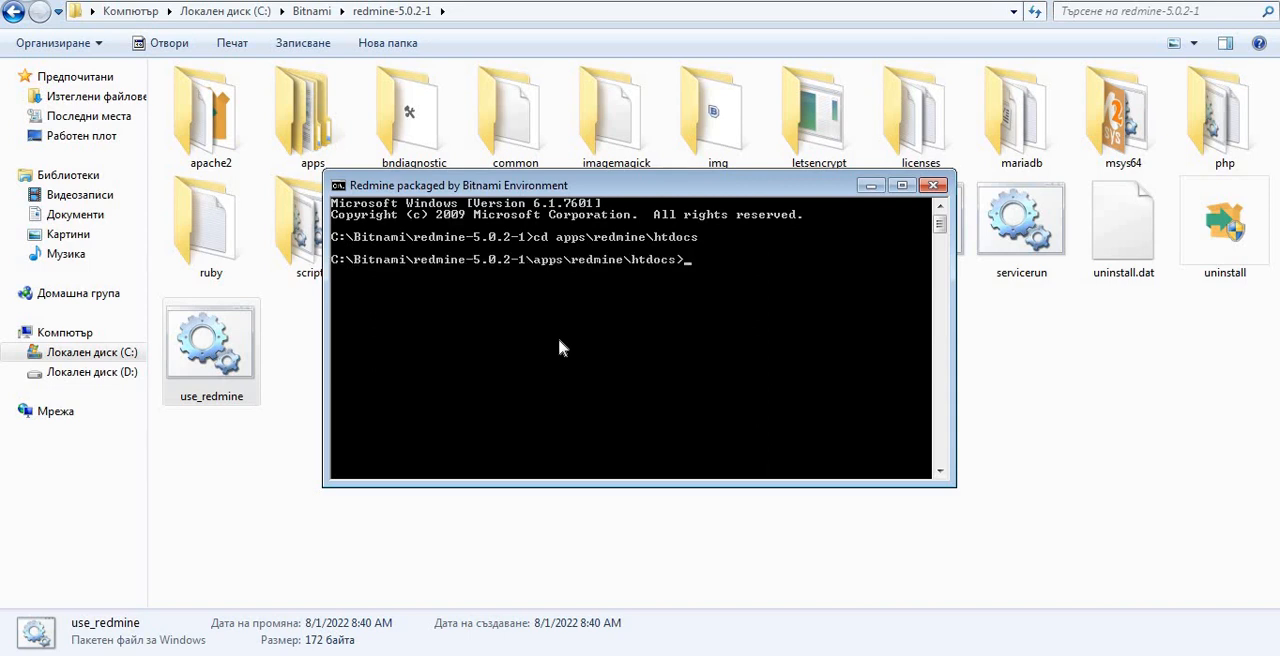
pyautogui.write('bundle')
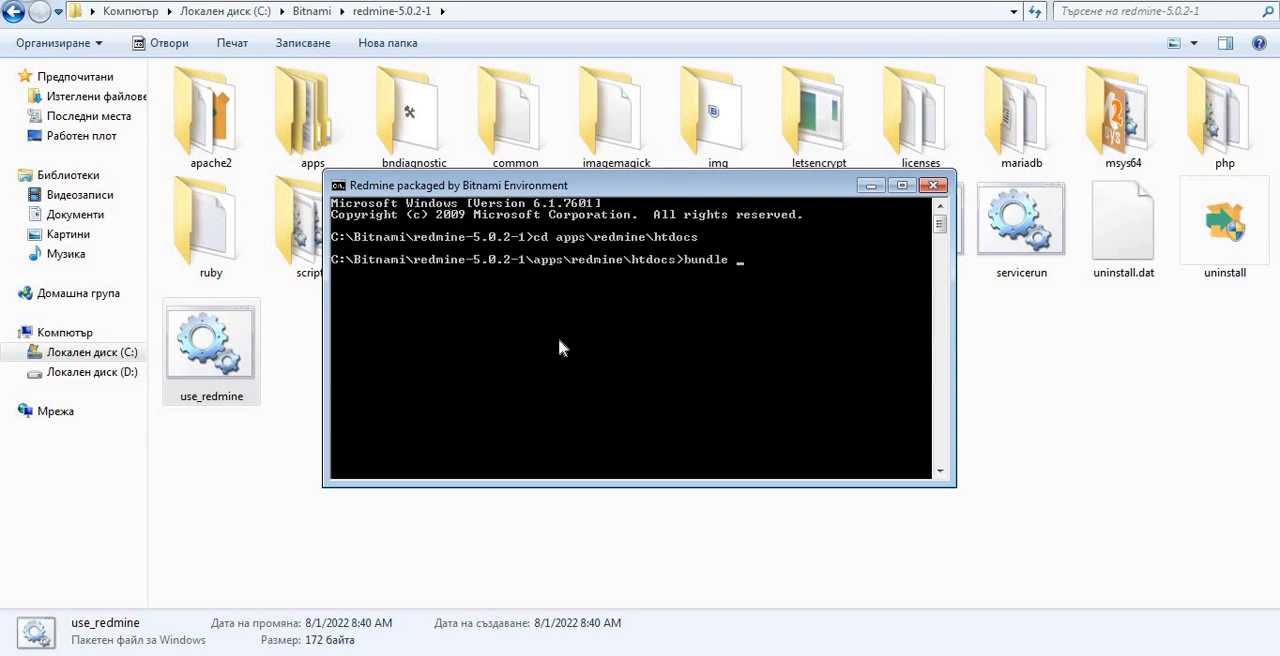
pyautogui.write('install')
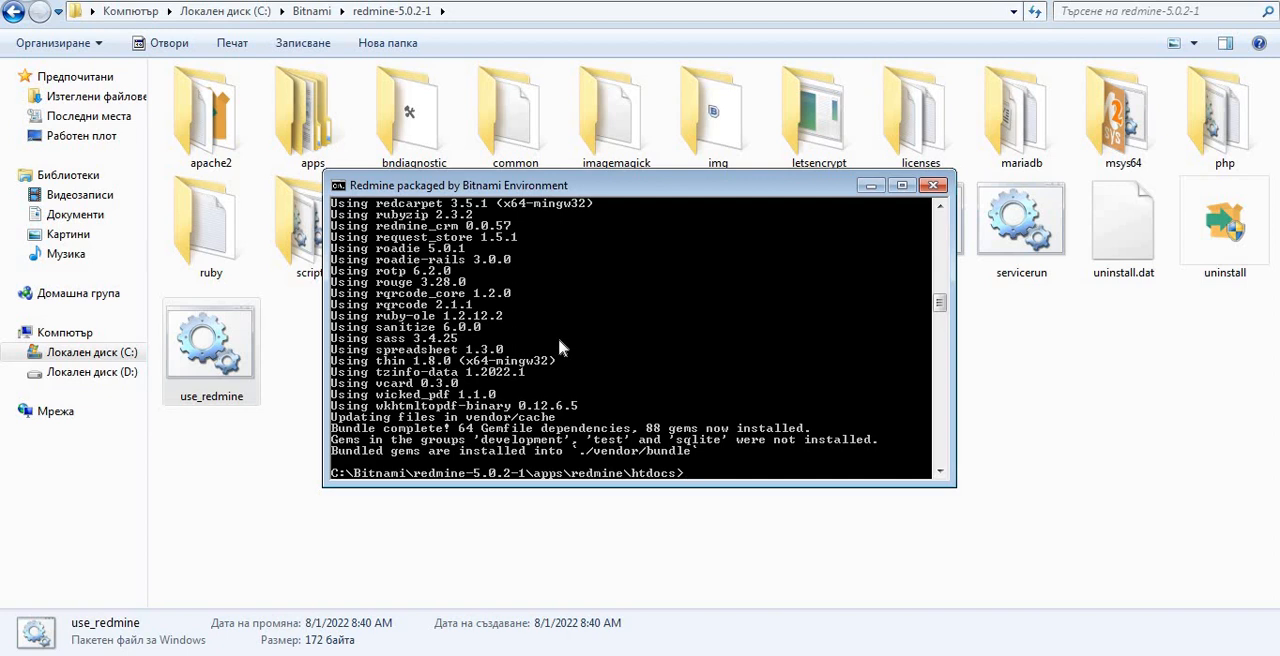
# Step: Run 'bundle exec rake redmine:plugins RAILS_ENV=production' to migrate the plugins
pyautogui.write('bundle')
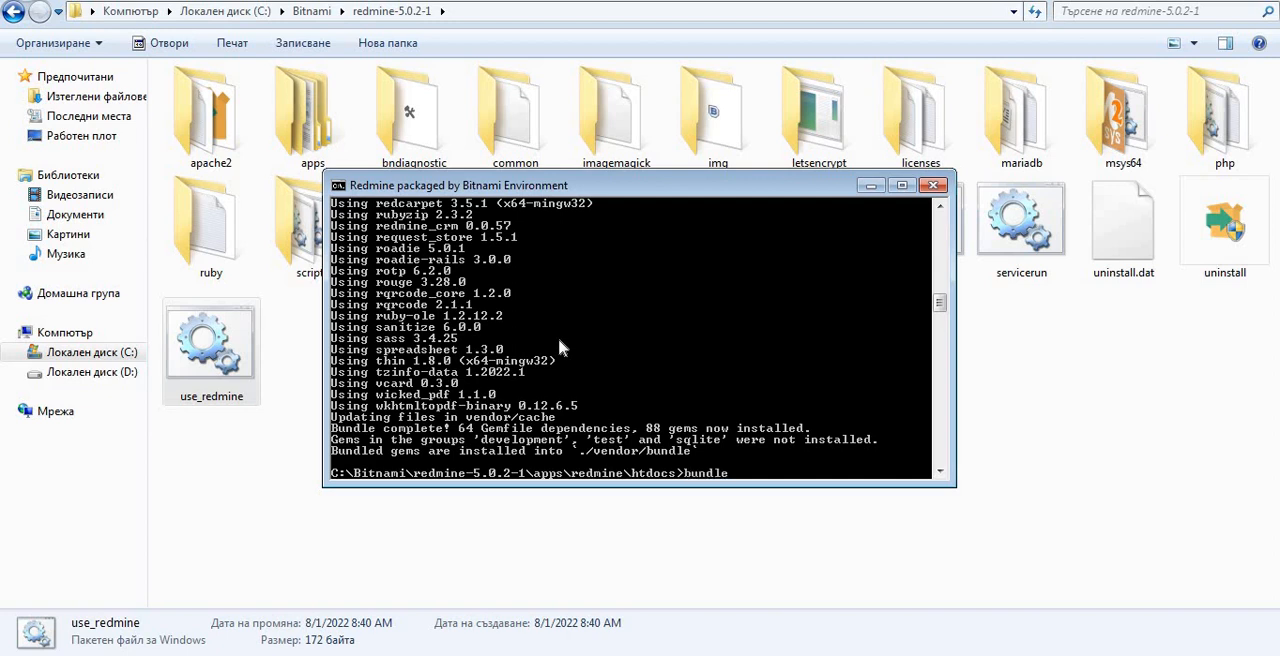
pyautogui.write('exec rake redmine:plugins RAILS_ENV=production')
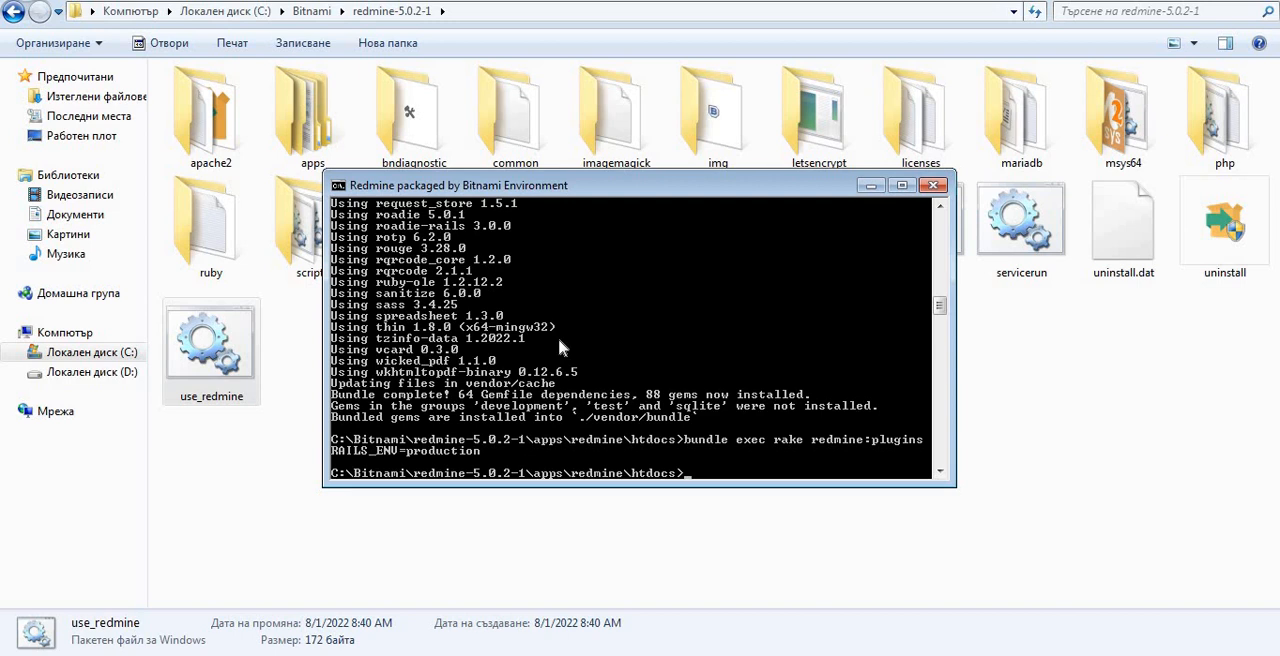
pyautogui.moveTo(410, 443)
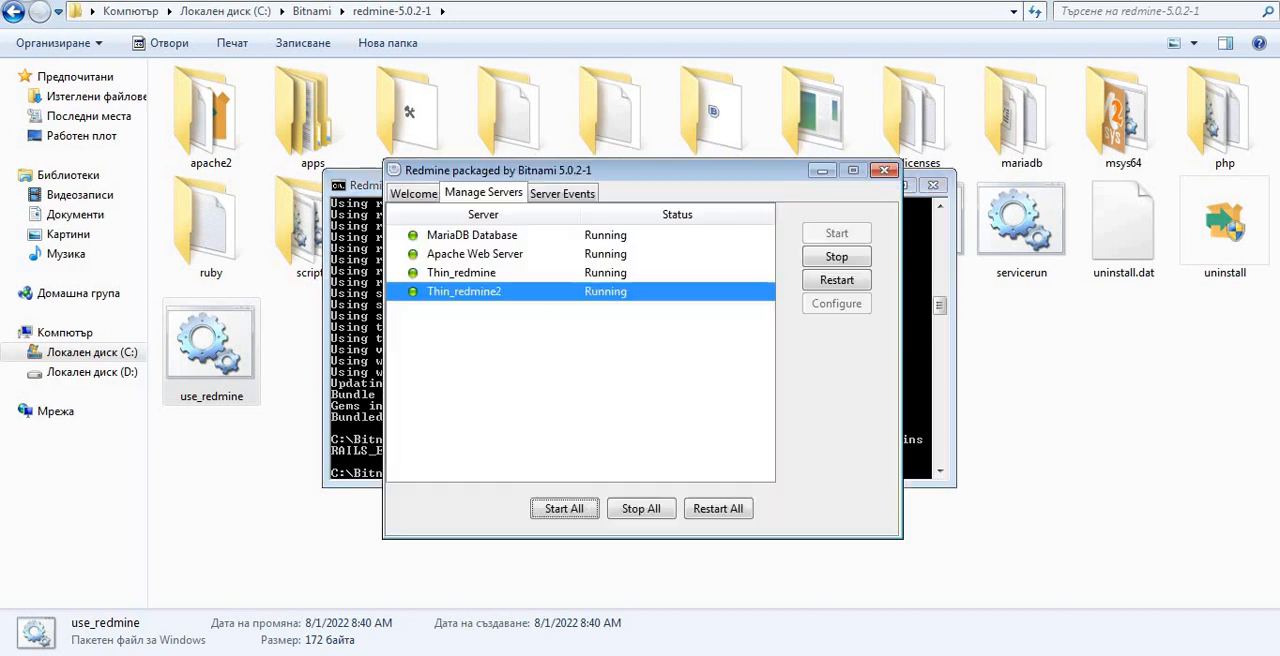
pyautogui.moveTo(592, 430)
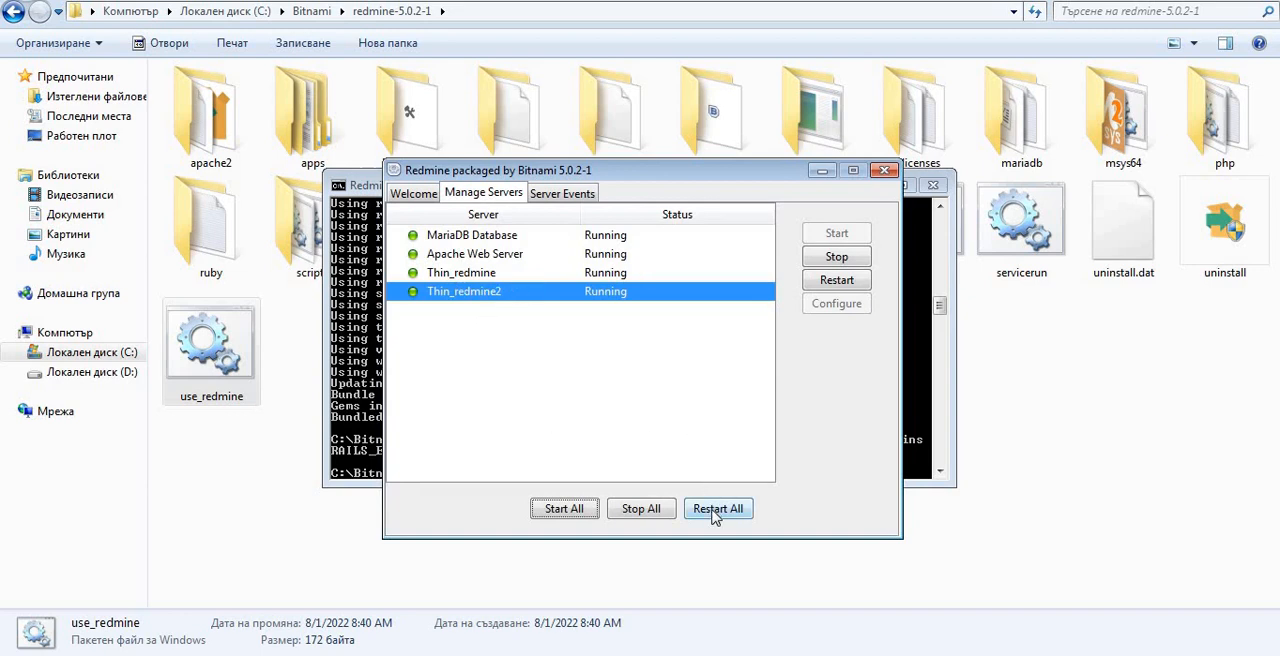
# Step: Use Restart All on Bitnami Manager's Manage Servers tab to restart every stack server
pyautogui.click(718, 508)
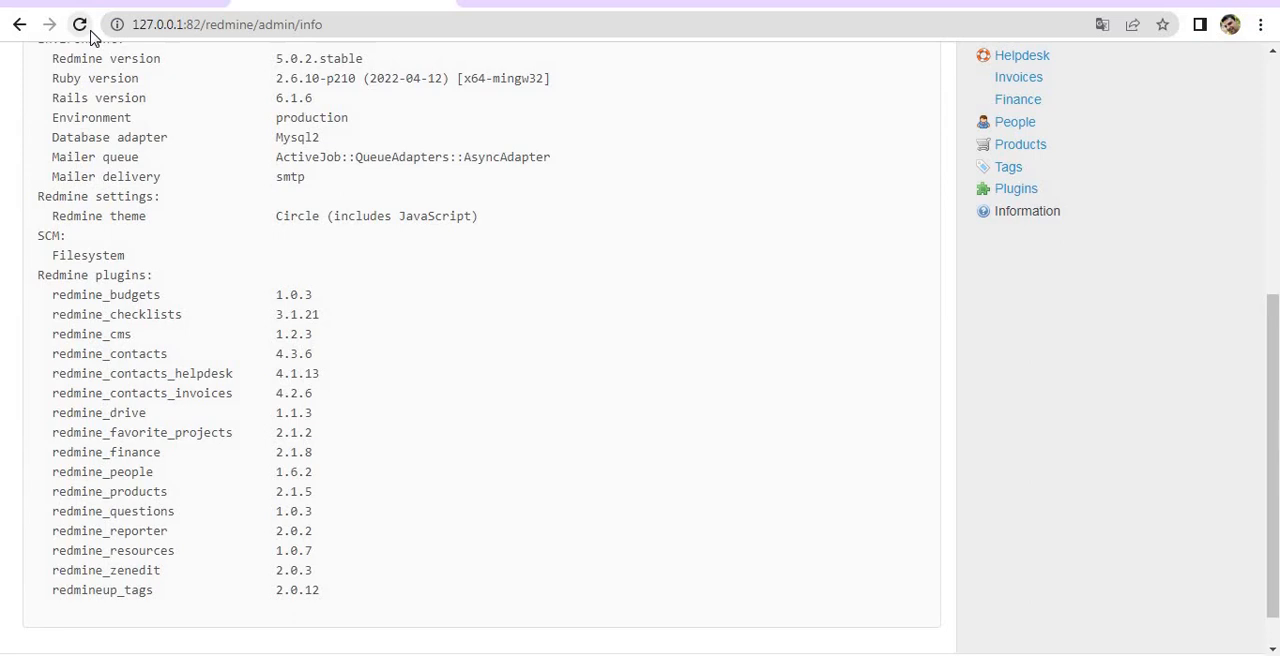
# Step: Keep reloading the Information page until Redmine comes back from 'application is not available'
pyautogui.click(80, 24)
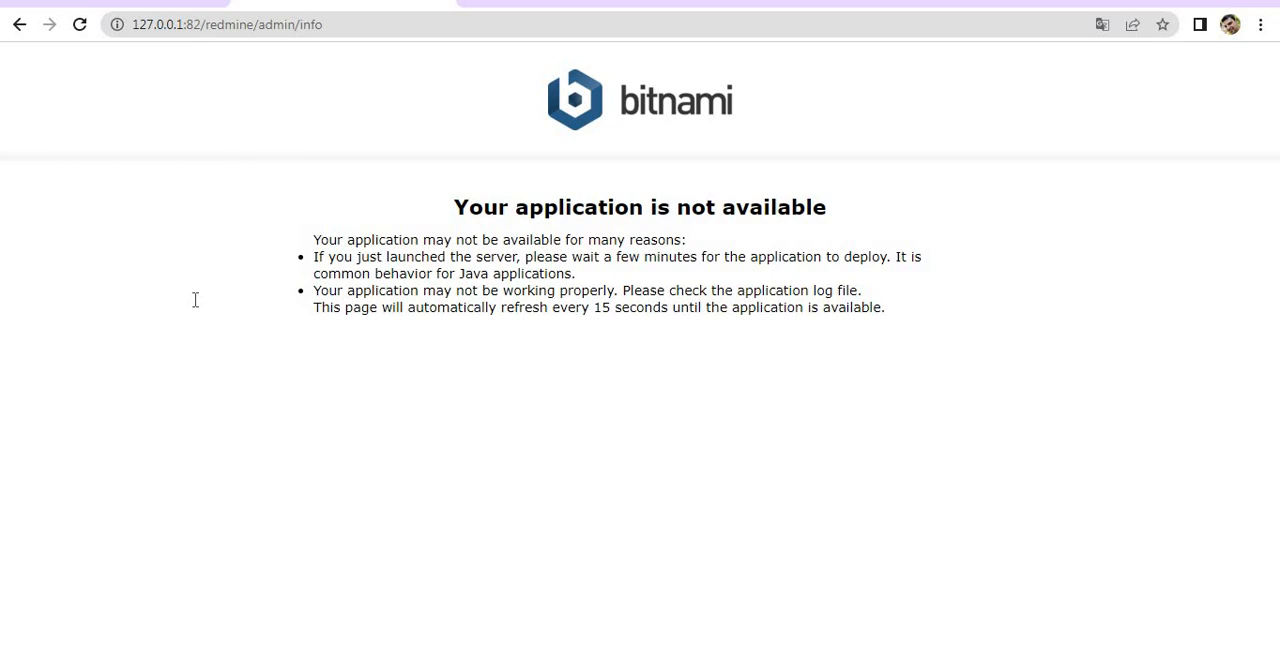
pyautogui.moveTo(113, 67)
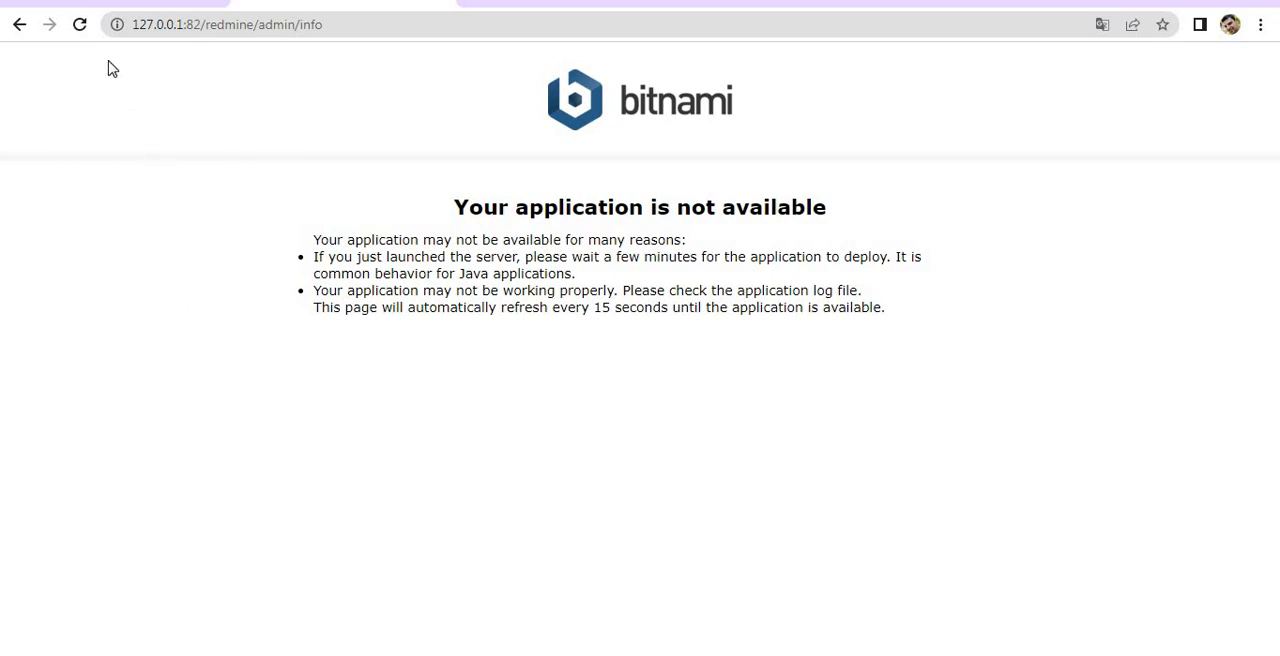
pyautogui.click(80, 24)
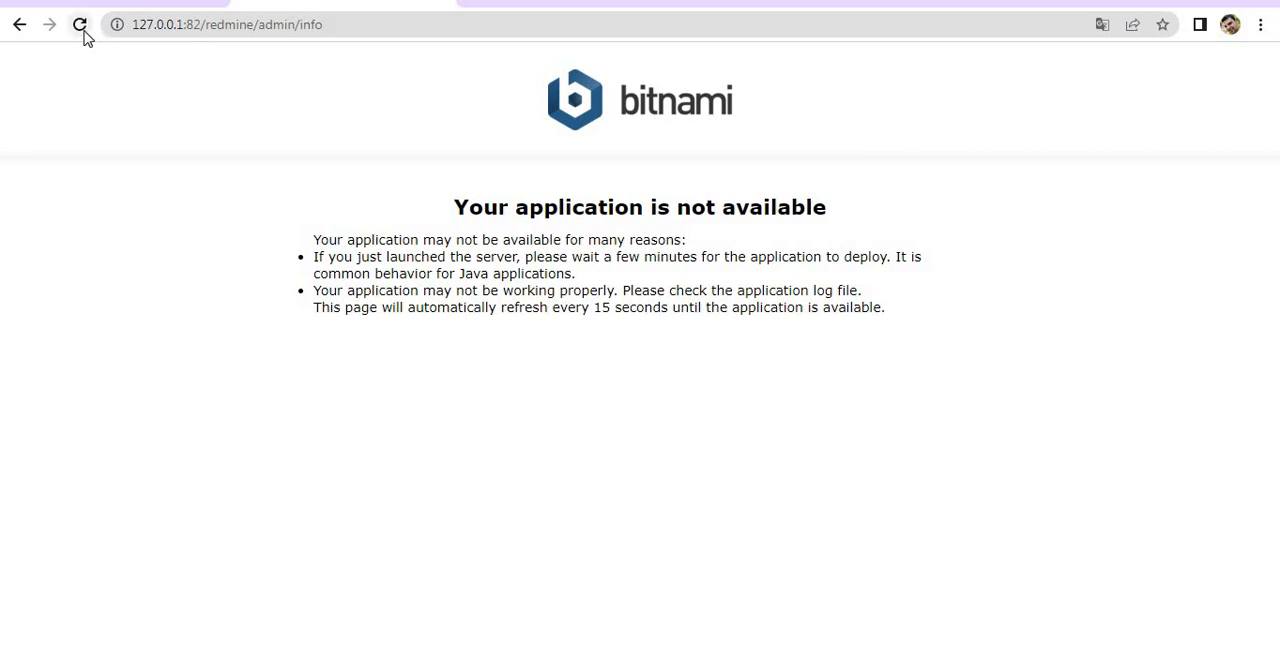
pyautogui.click(80, 24)
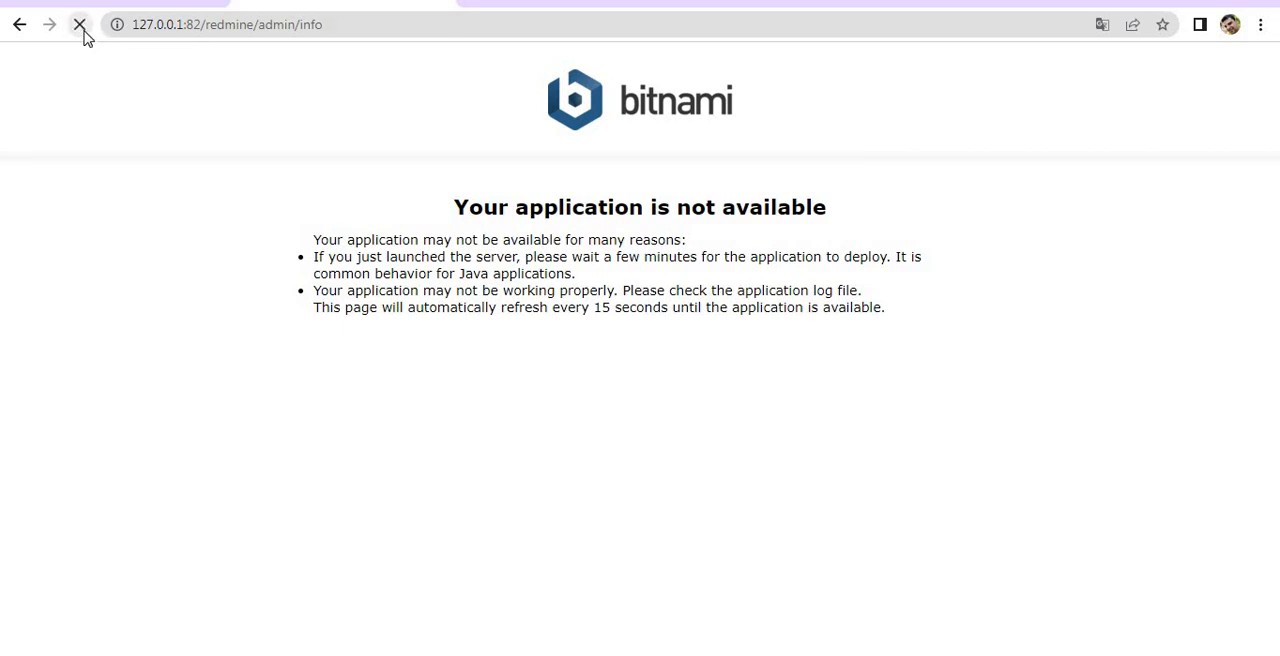
pyautogui.click(80, 24)
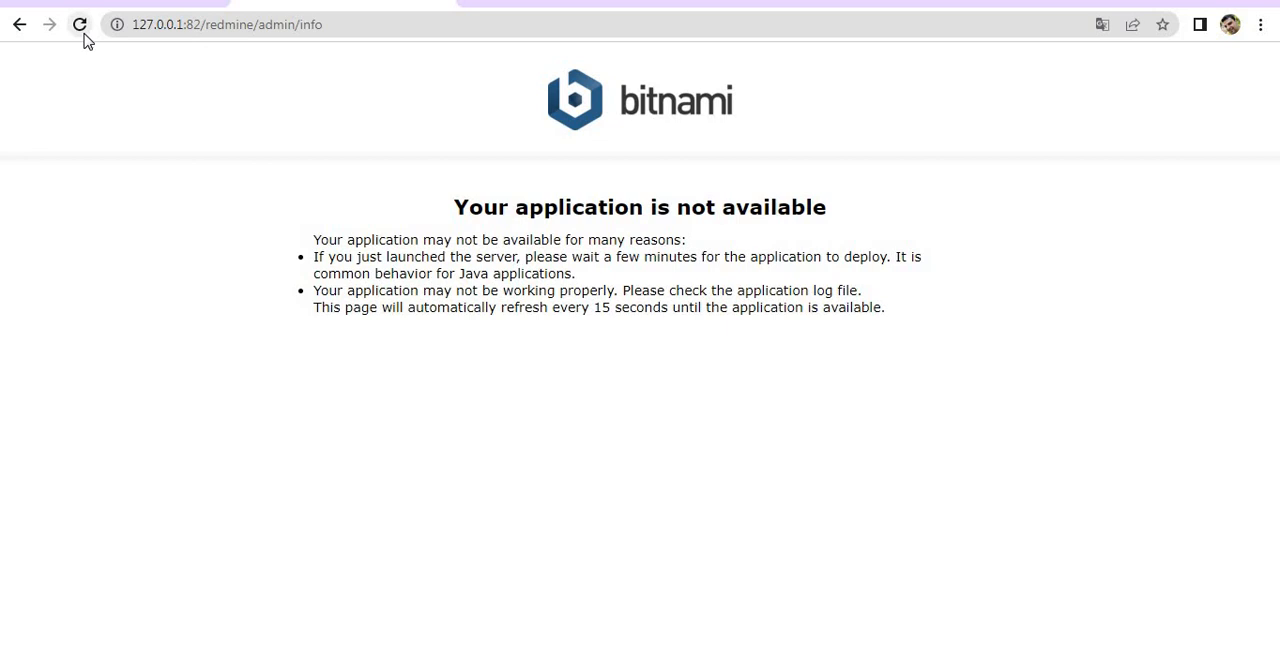
pyautogui.click(80, 24)
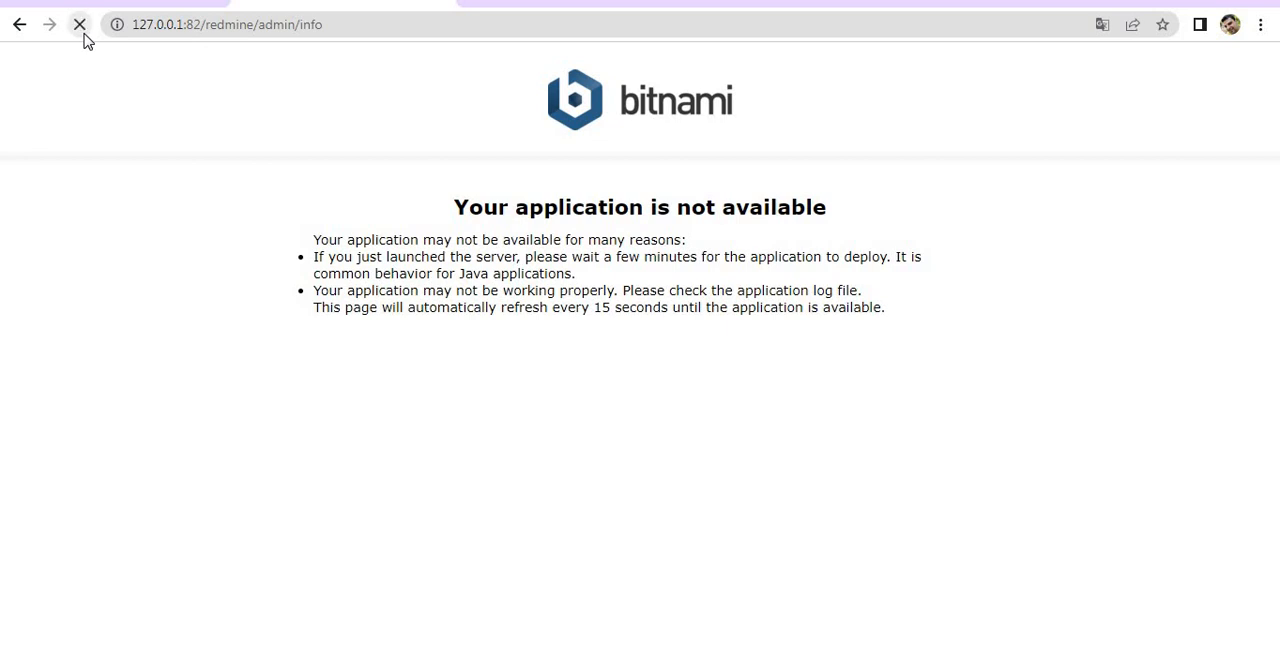
pyautogui.click(80, 24)
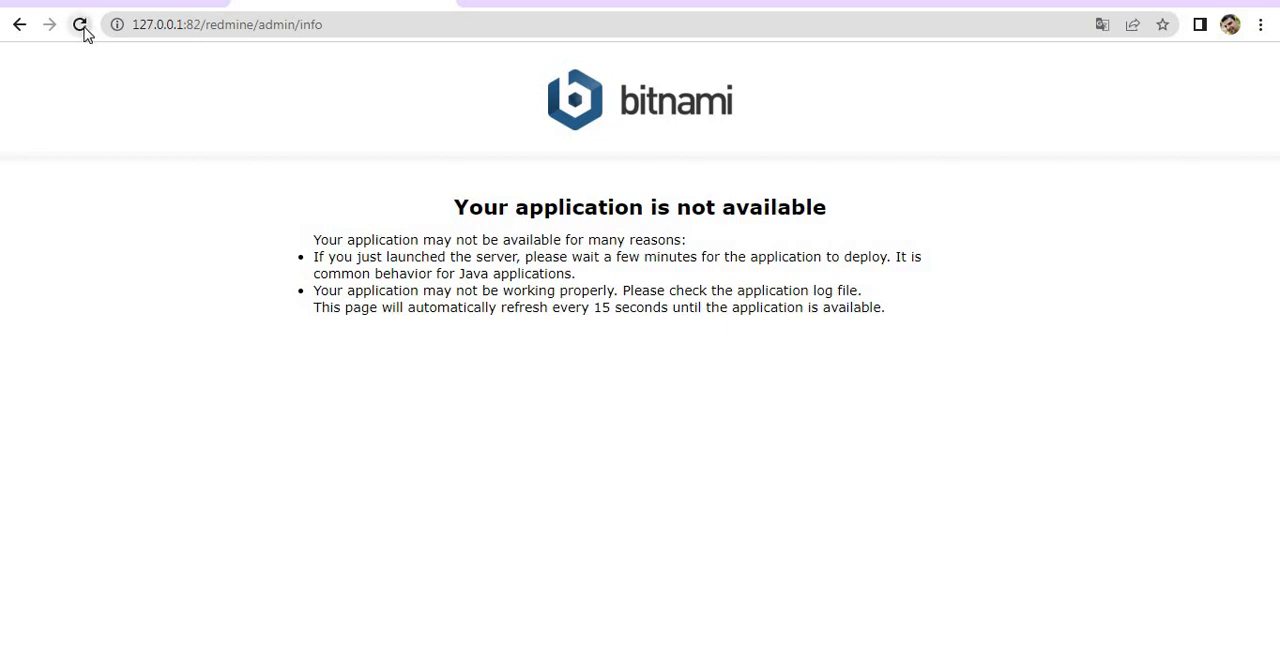
pyautogui.click(81, 24)
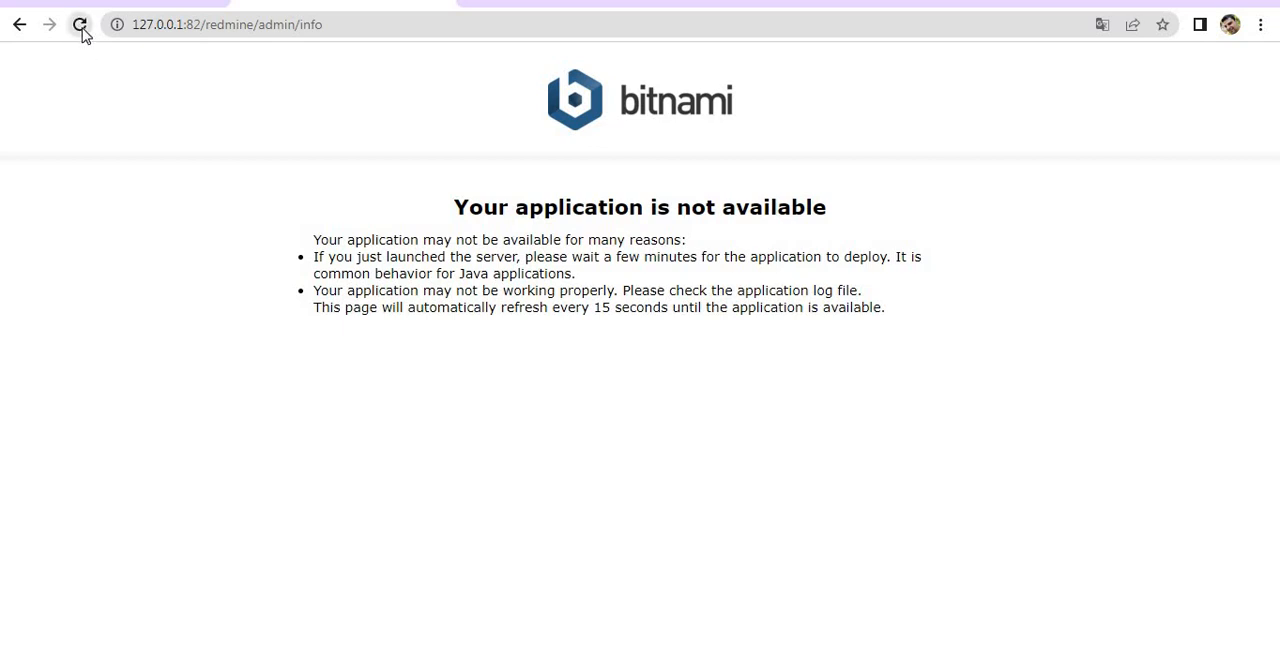
pyautogui.click(80, 24)
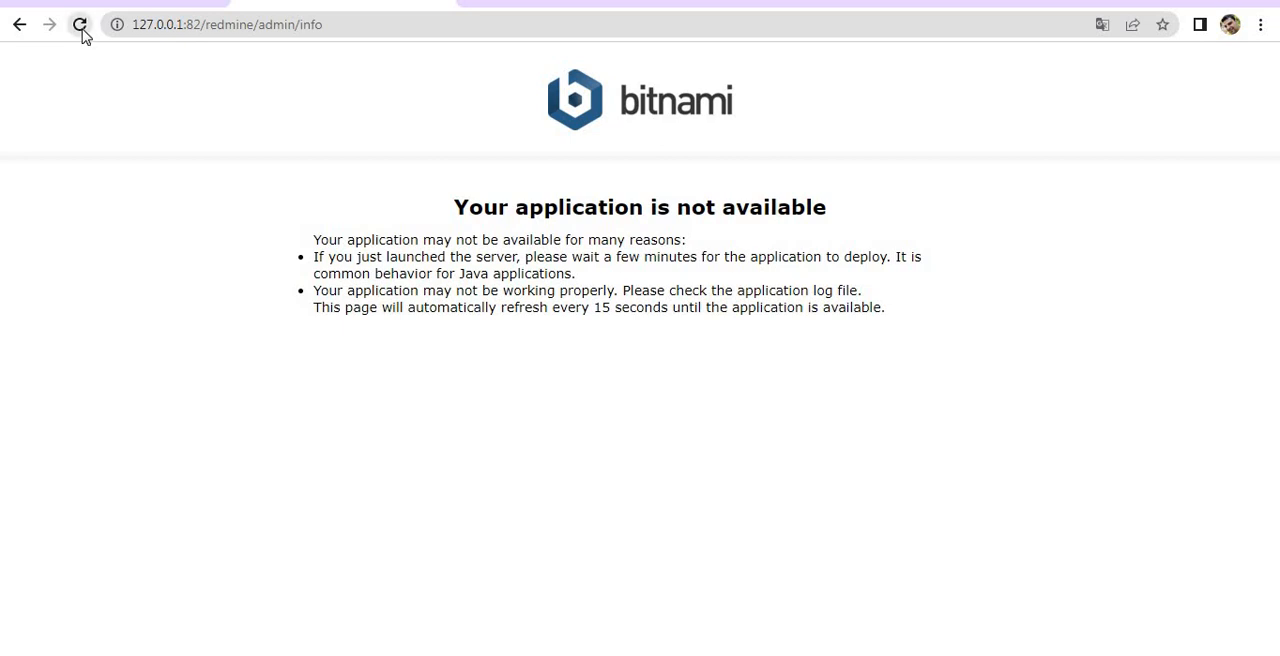
pyautogui.click(80, 24)
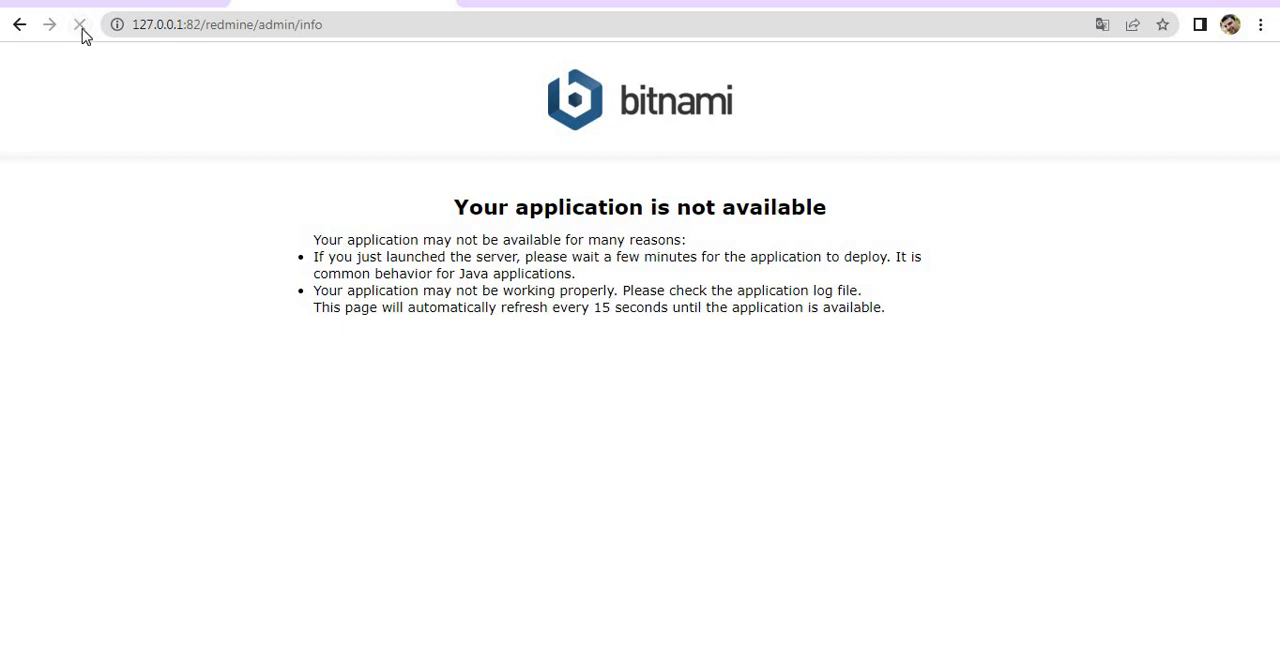
pyautogui.click(80, 24)
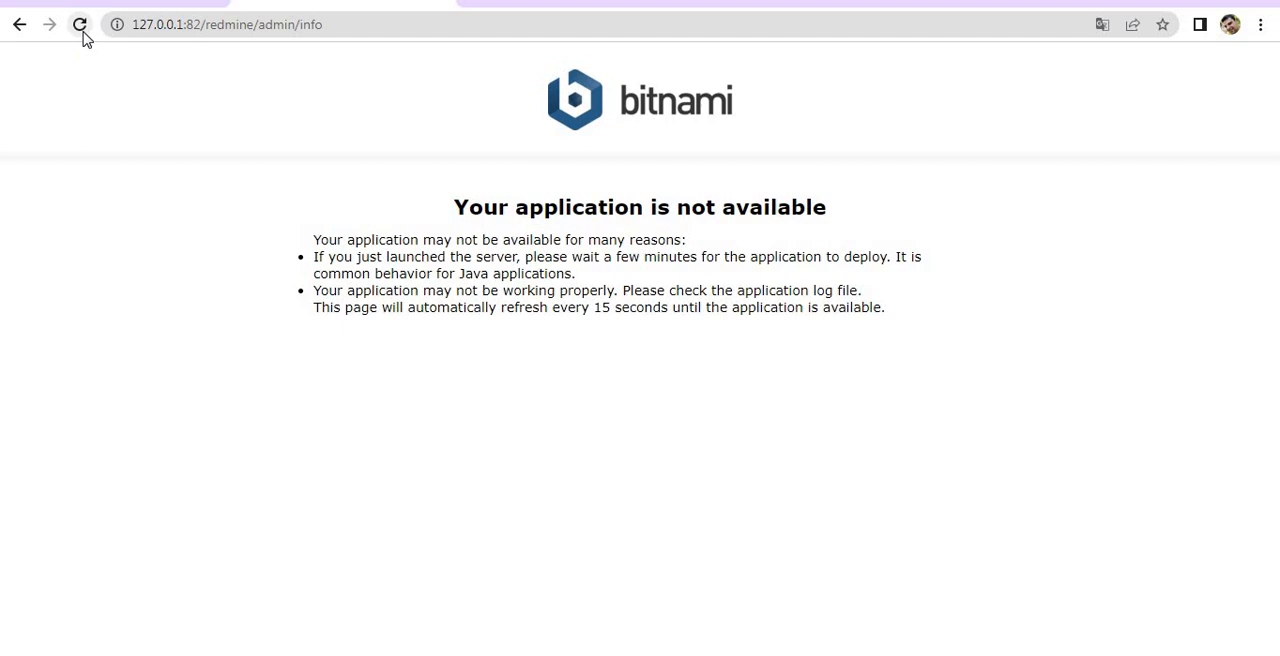
pyautogui.click(80, 24)
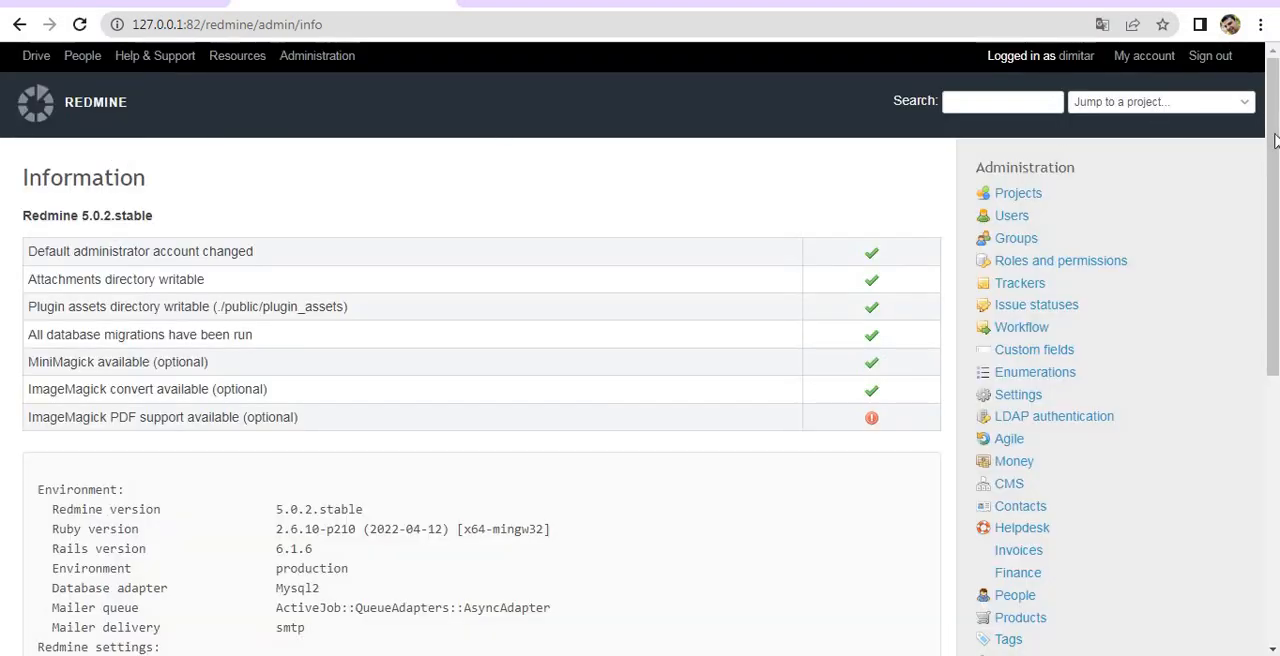
# Step: Scroll down to the Redmine plugins list and confirm redmine_agile 1.6.4 is listed
pyautogui.scroll(-3)
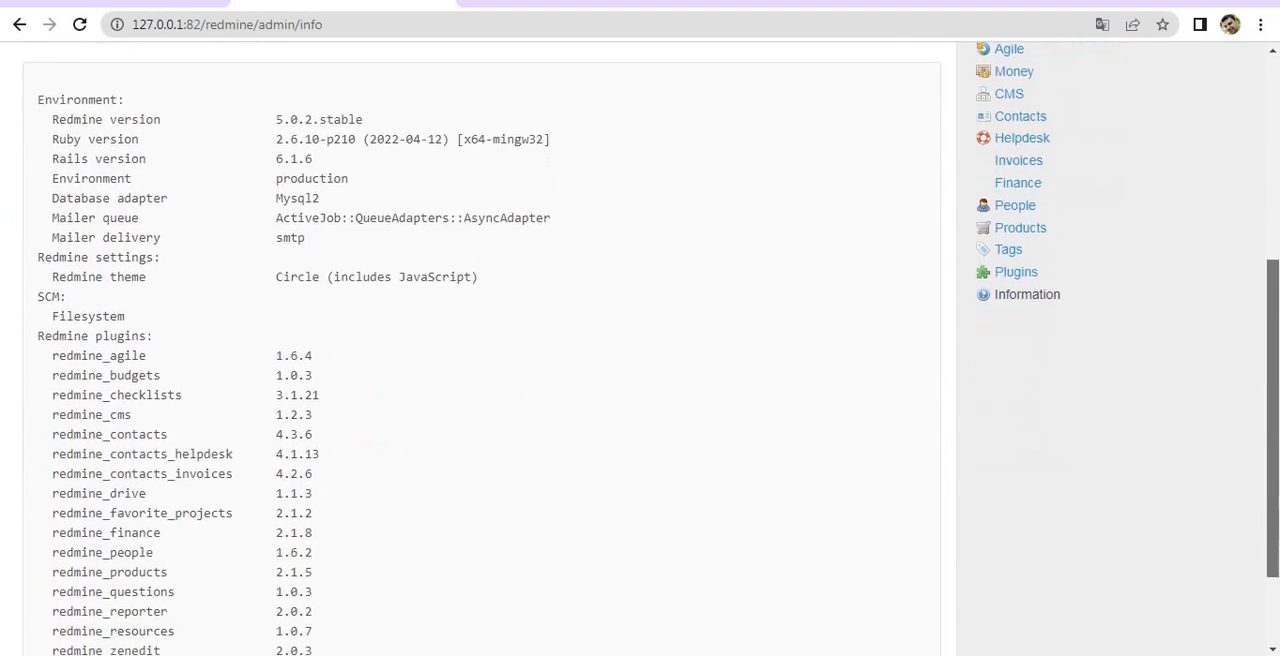
pyautogui.scroll(-3)
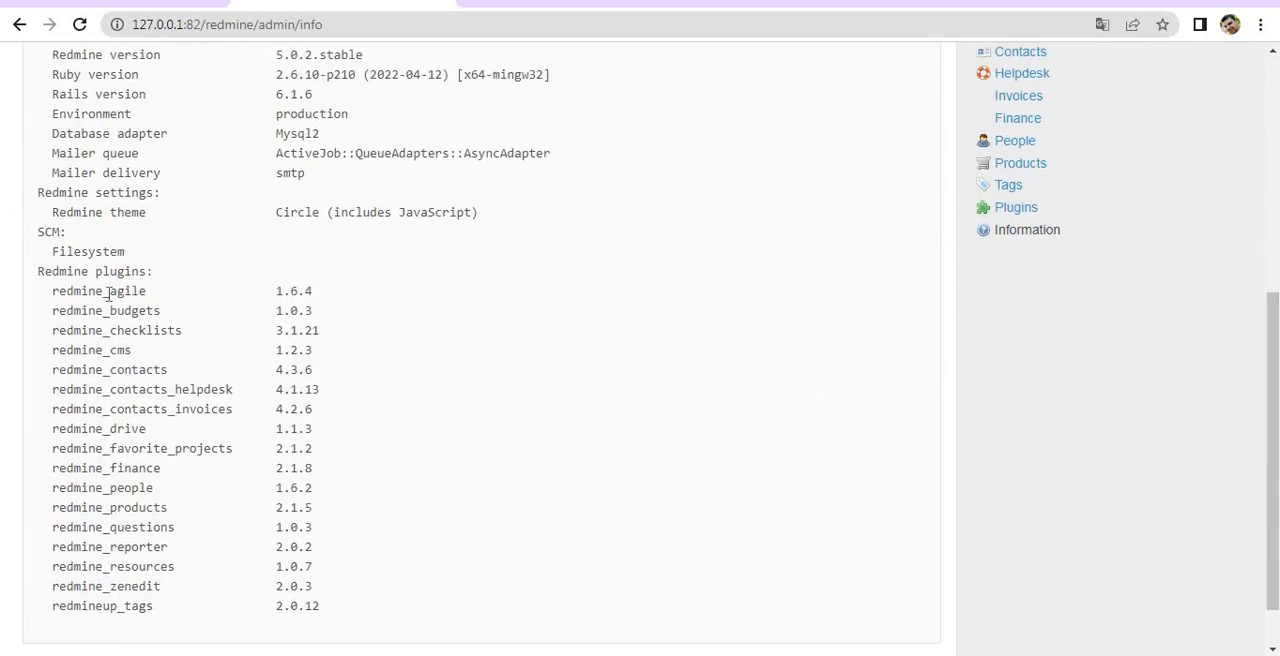